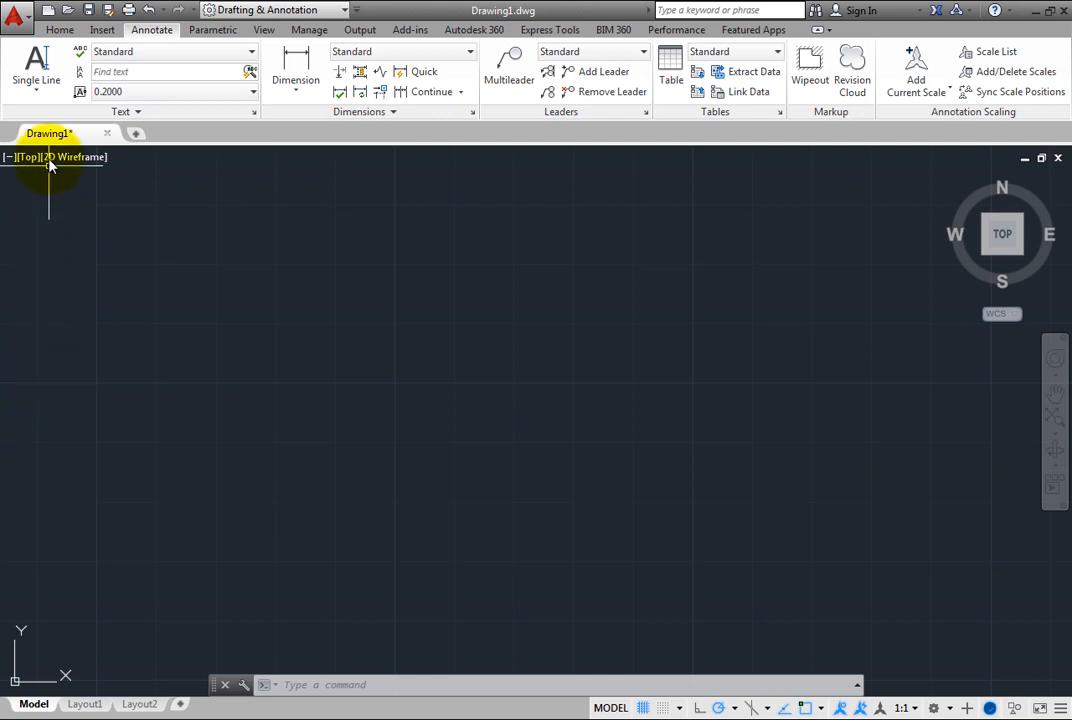
# - Start a Multiline Text note from the Annotate Text dropdown and define its box with two corners
pyautogui.click(37, 80)
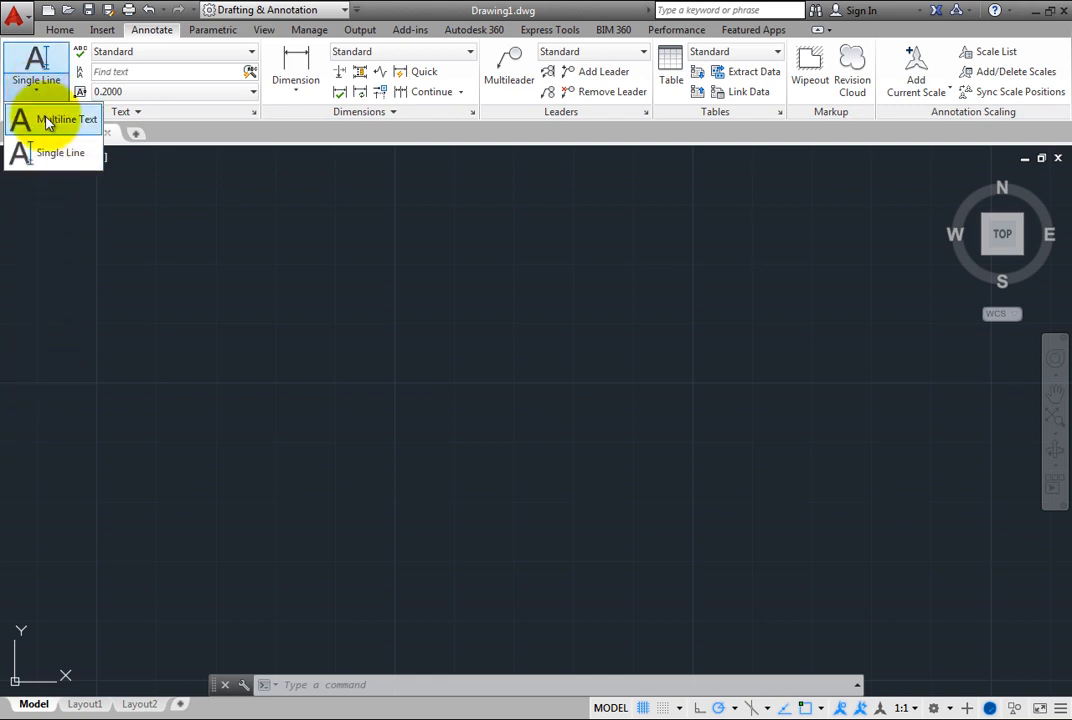
pyautogui.click(70, 119)
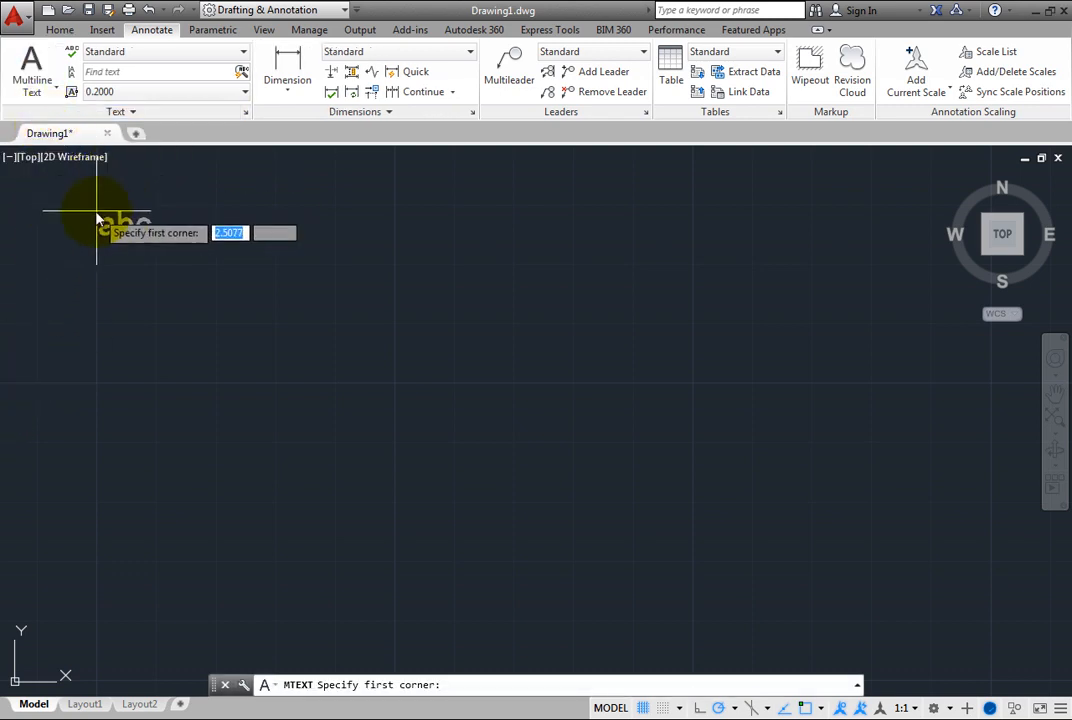
pyautogui.click(67, 207)
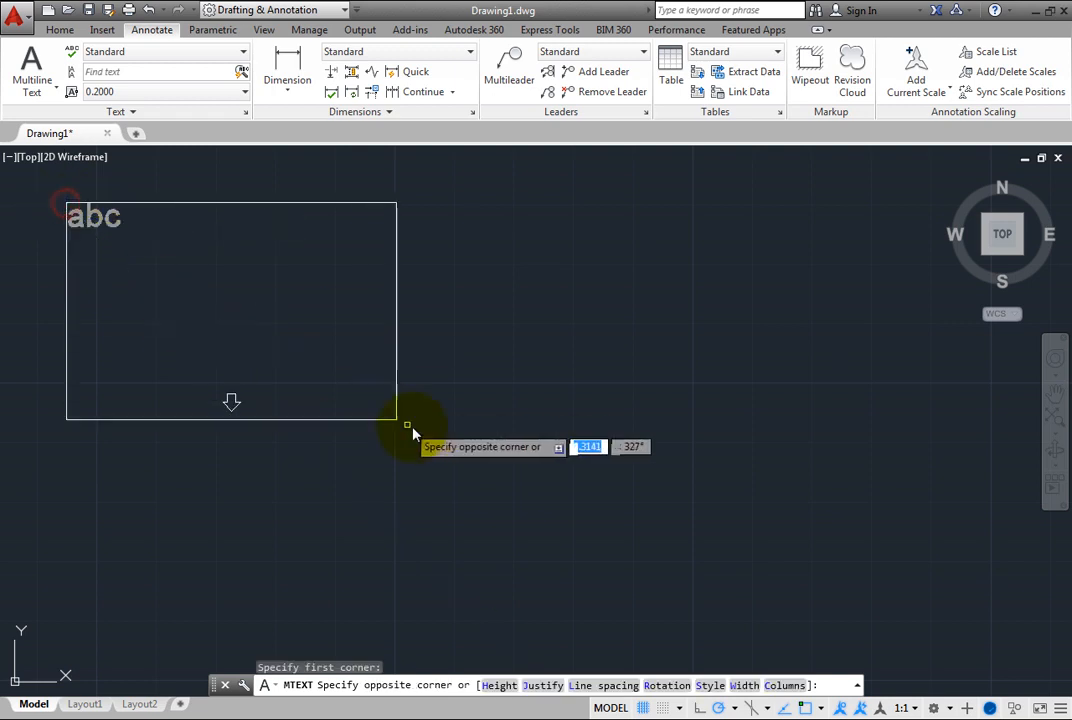
pyautogui.moveTo(678, 520)
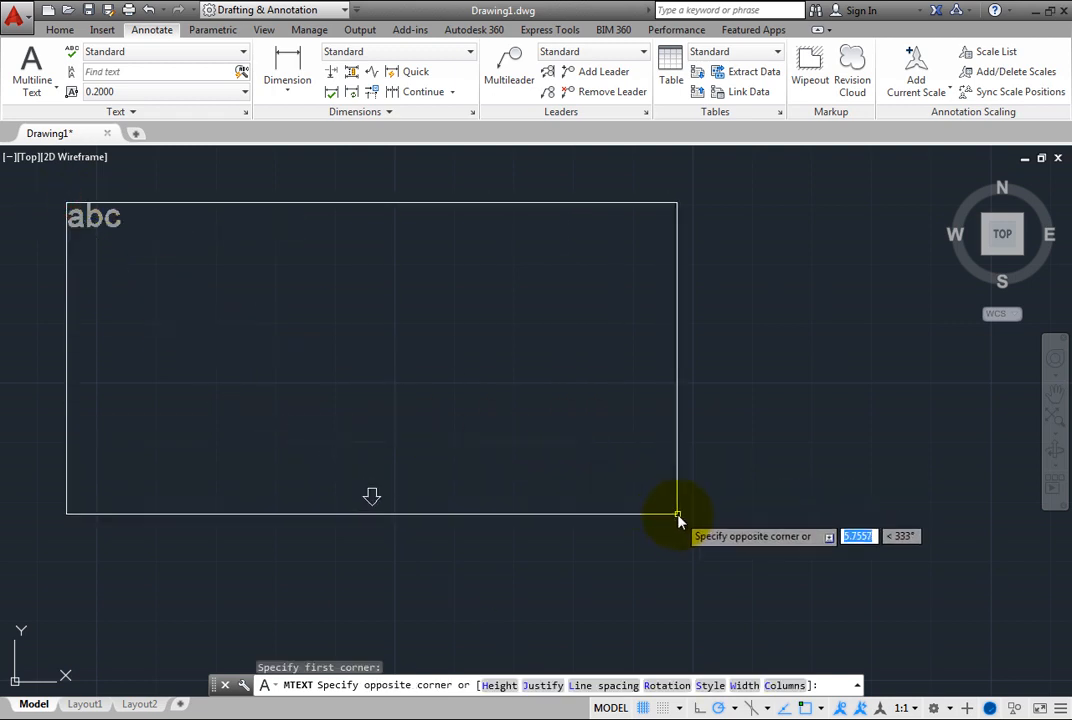
pyautogui.click(679, 521)
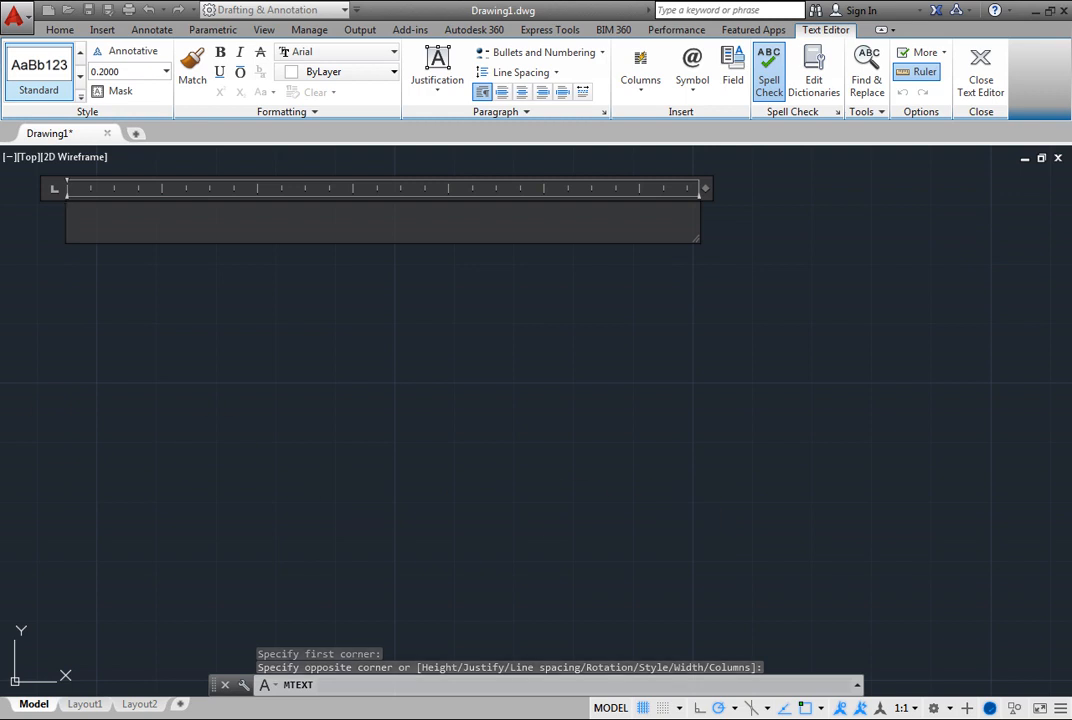
# - Enter 'Install two empty 1/2' so AutoStack turns the 1/2 into a stacked fraction
pyautogui.write('Insta')
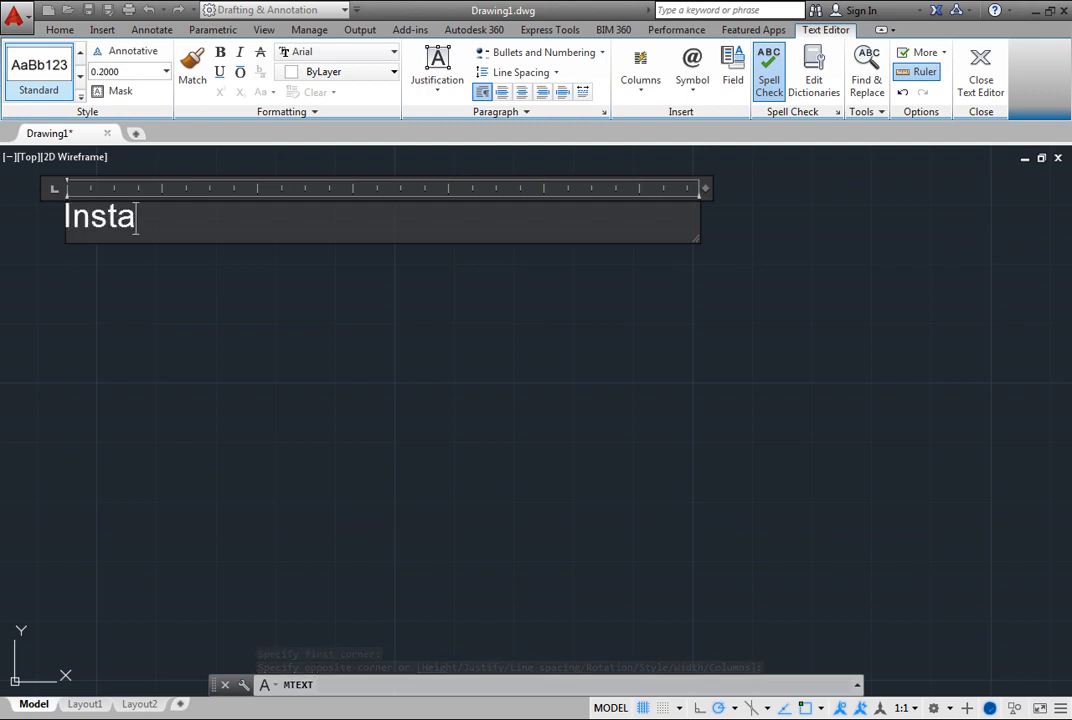
pyautogui.write('ll t')
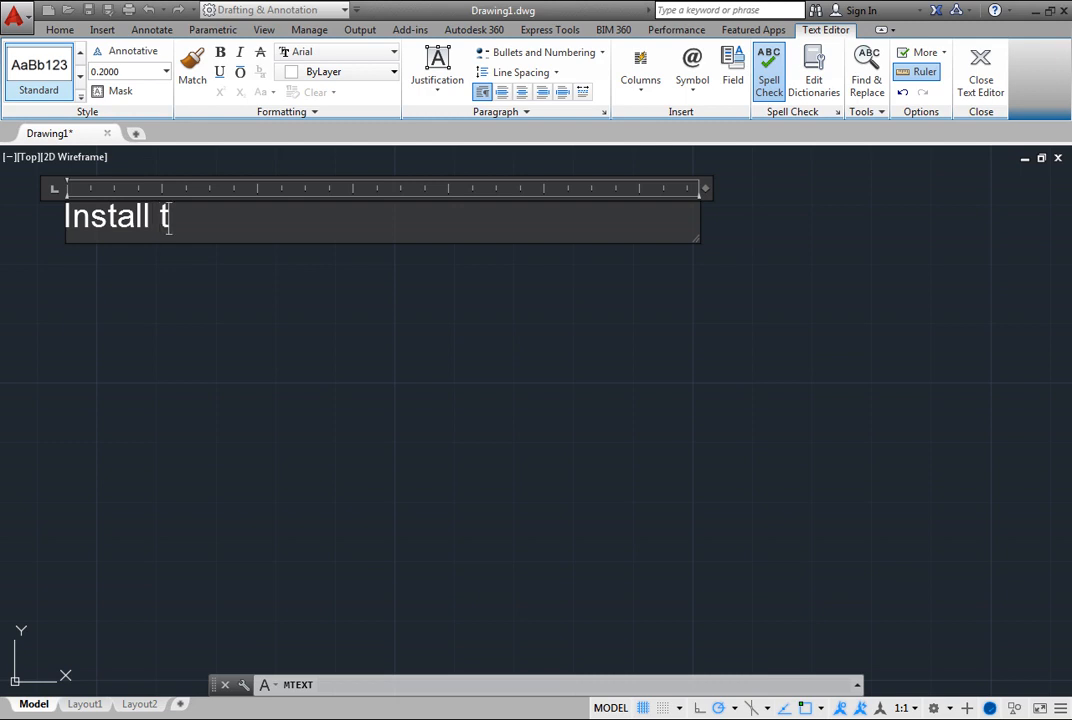
pyautogui.write('wo empty')
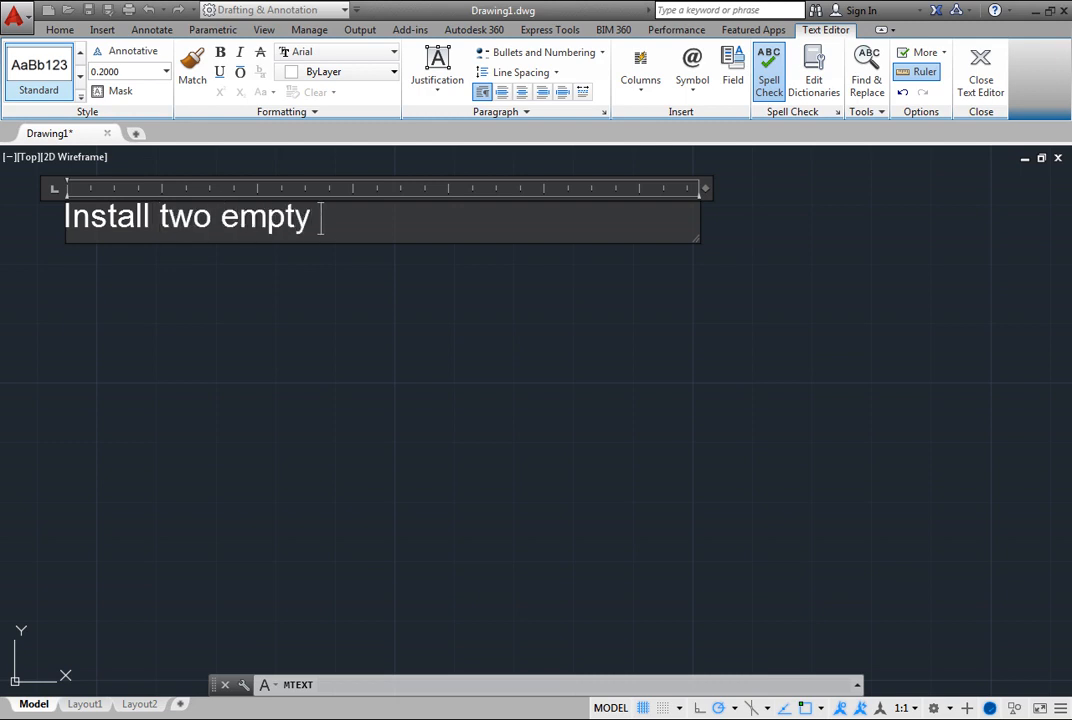
pyautogui.write('1/2')
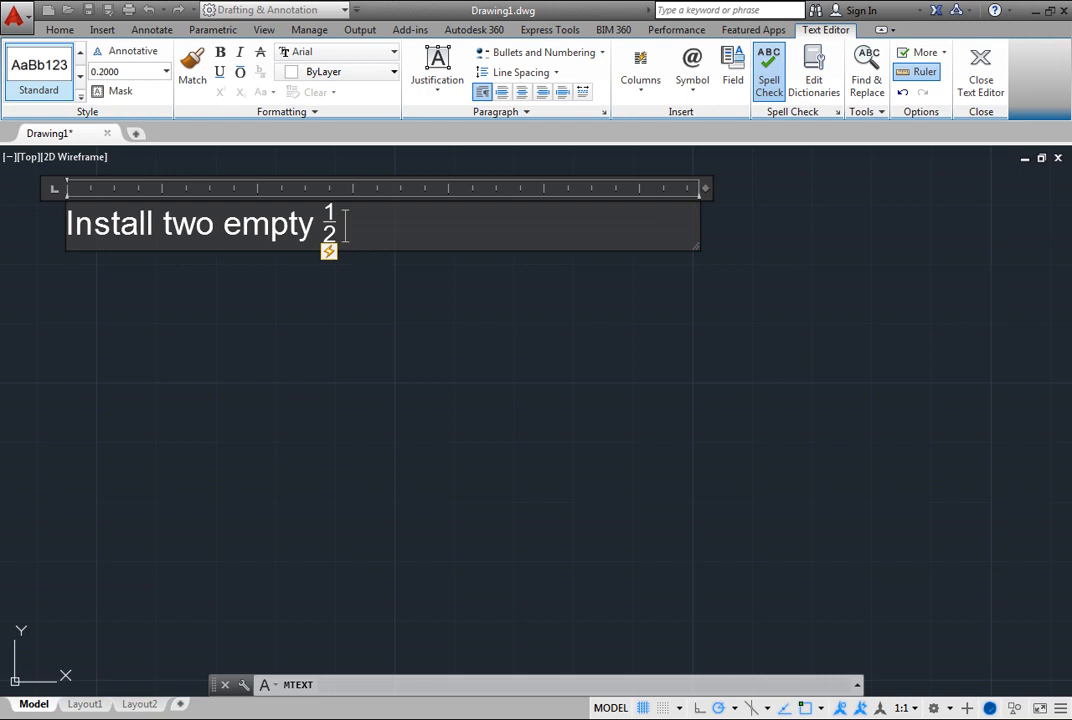
# - Restyle the ½ fraction as Diagonal from its AutoStack menu
pyautogui.doubleClick(329, 223)
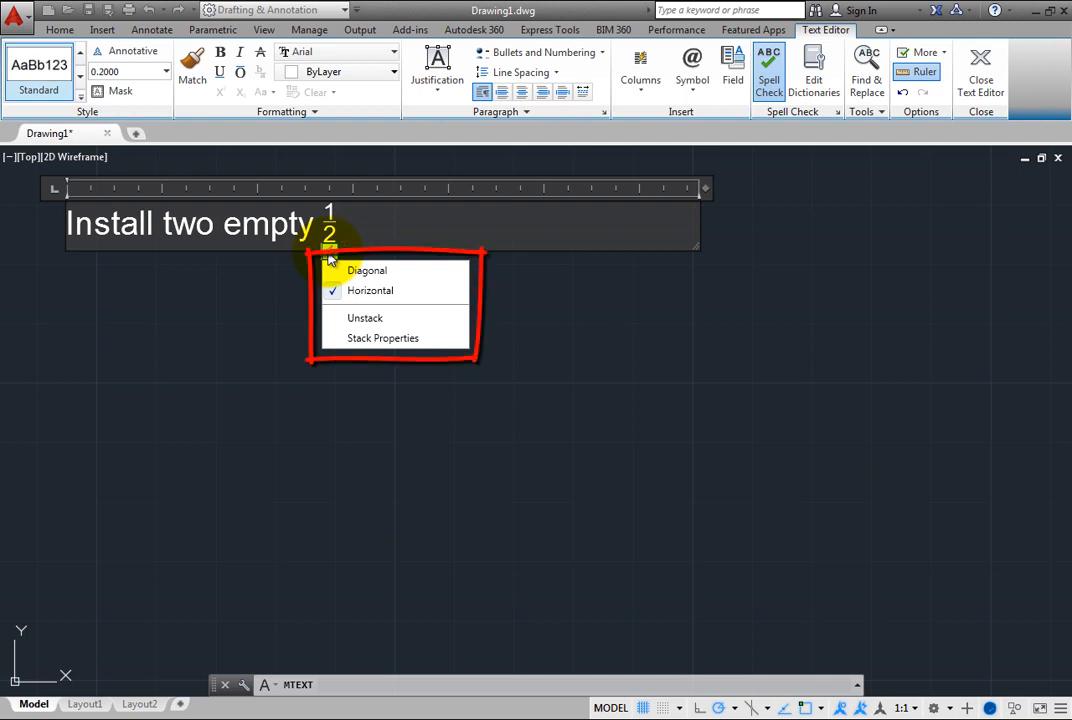
pyautogui.moveTo(311, 277)
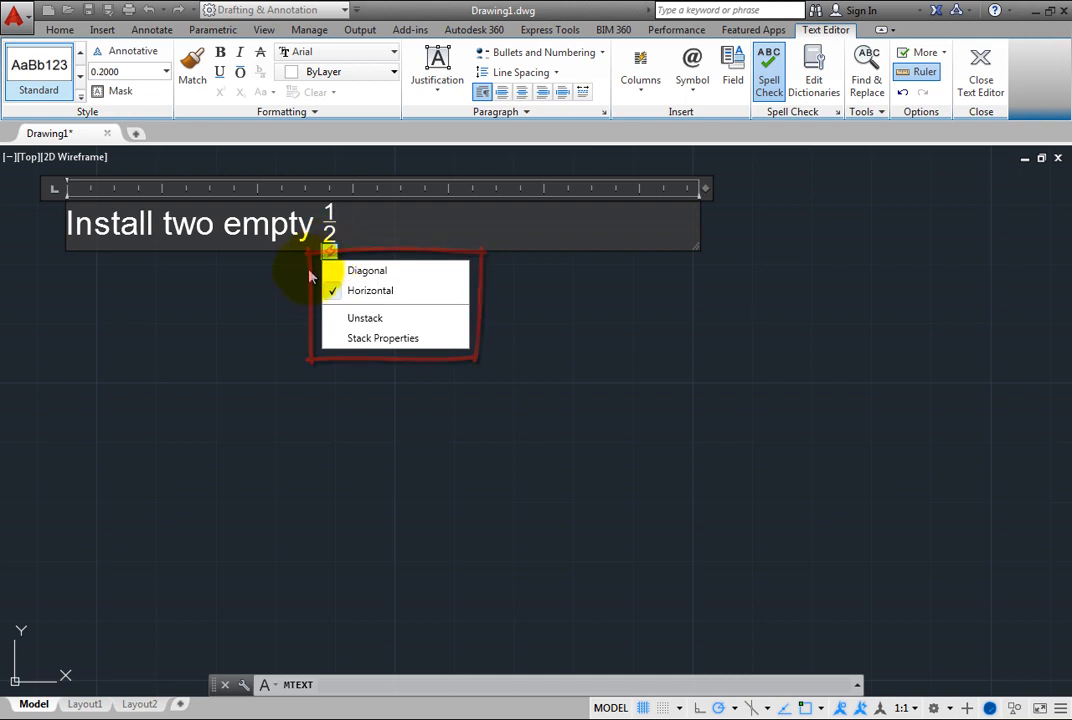
pyautogui.moveTo(303, 283)
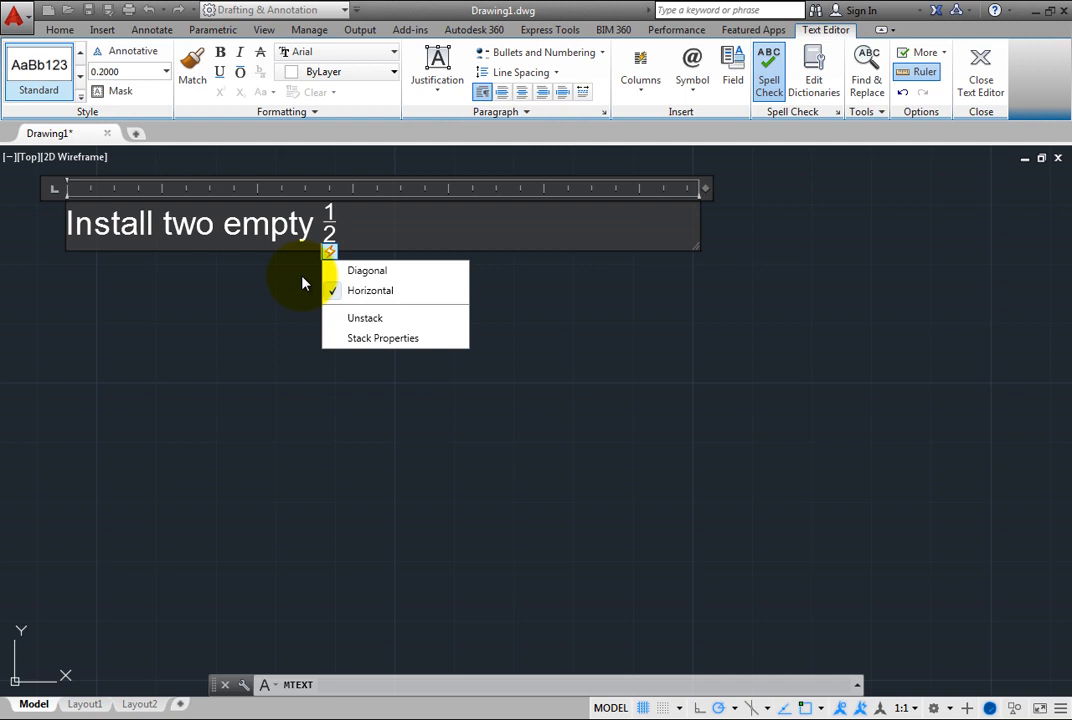
pyautogui.click(370, 290)
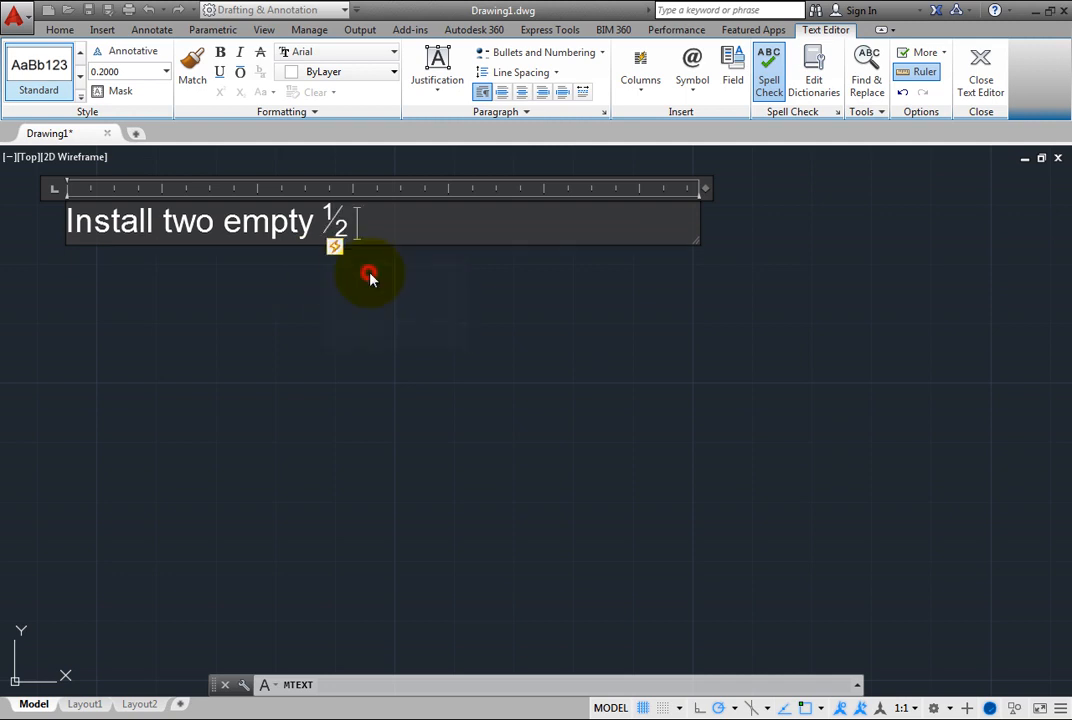
pyautogui.moveTo(370, 278)
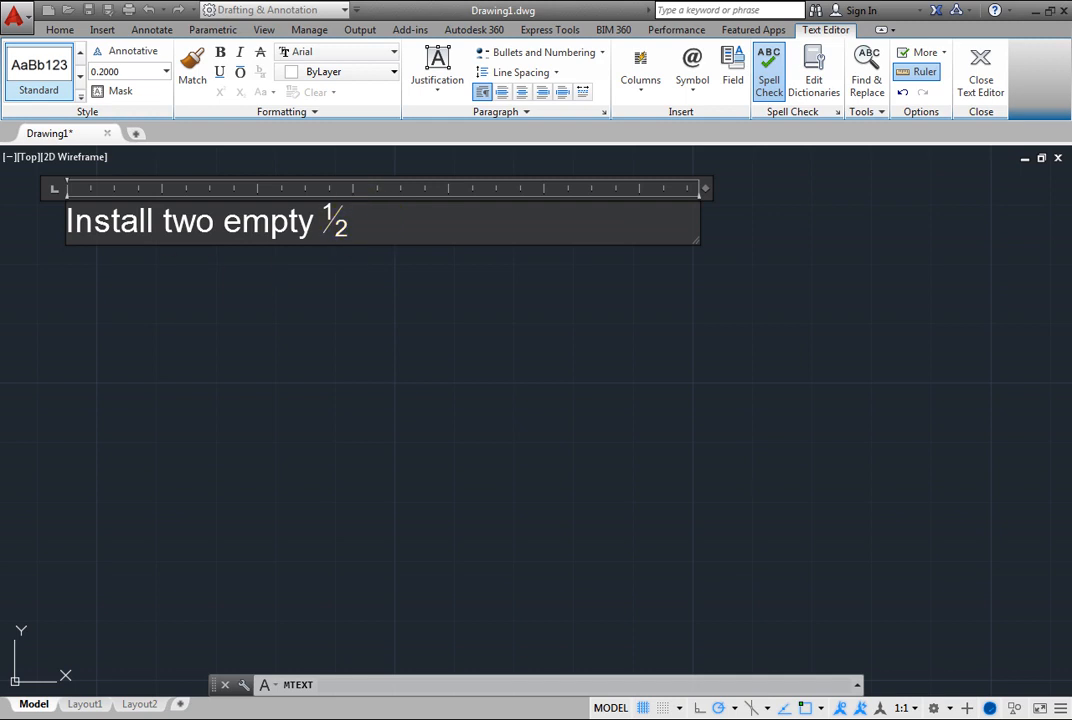
# - Finish the first sentence with 'conduit runs.'
pyautogui.write('co')
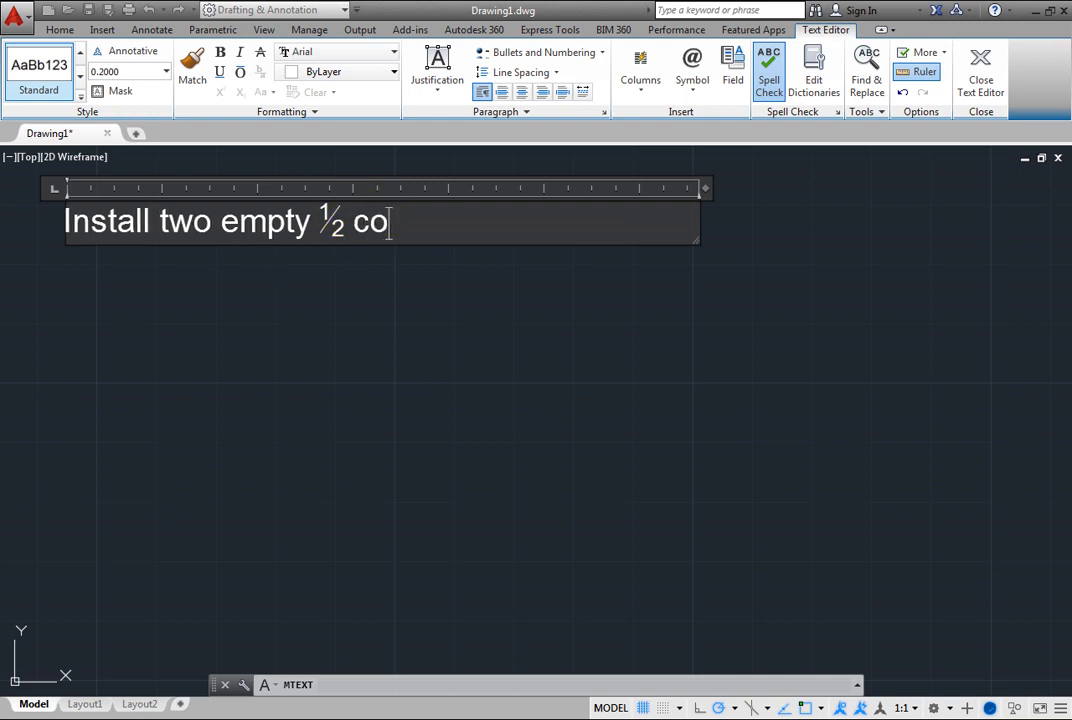
pyautogui.write('nduit r')
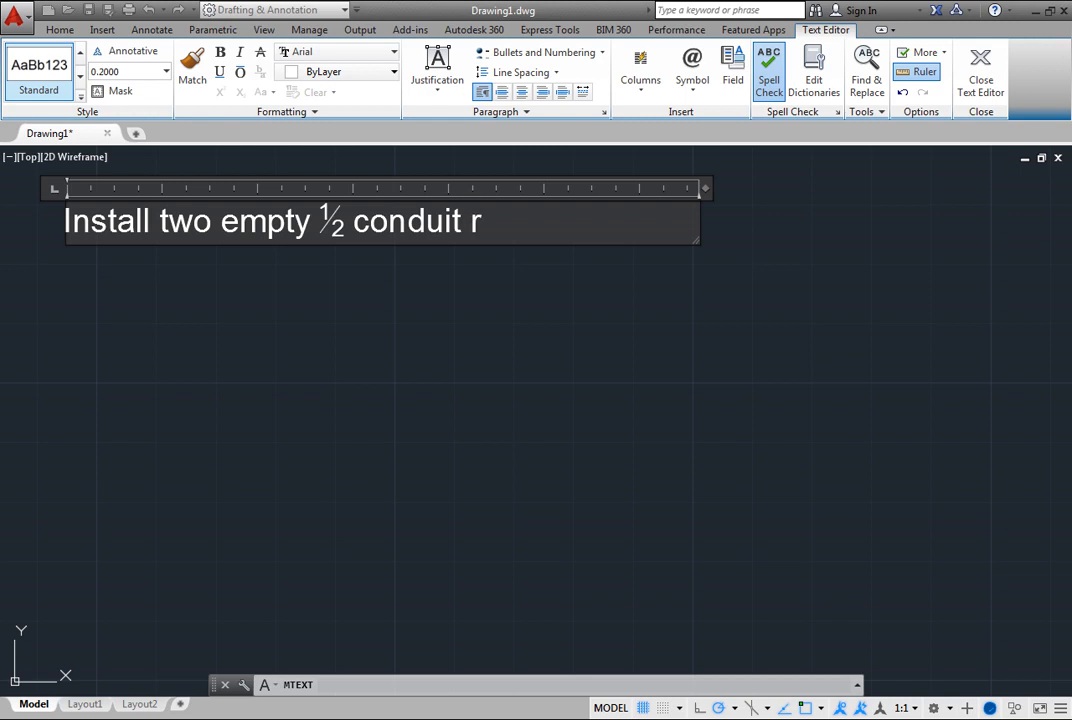
pyautogui.write('uns')
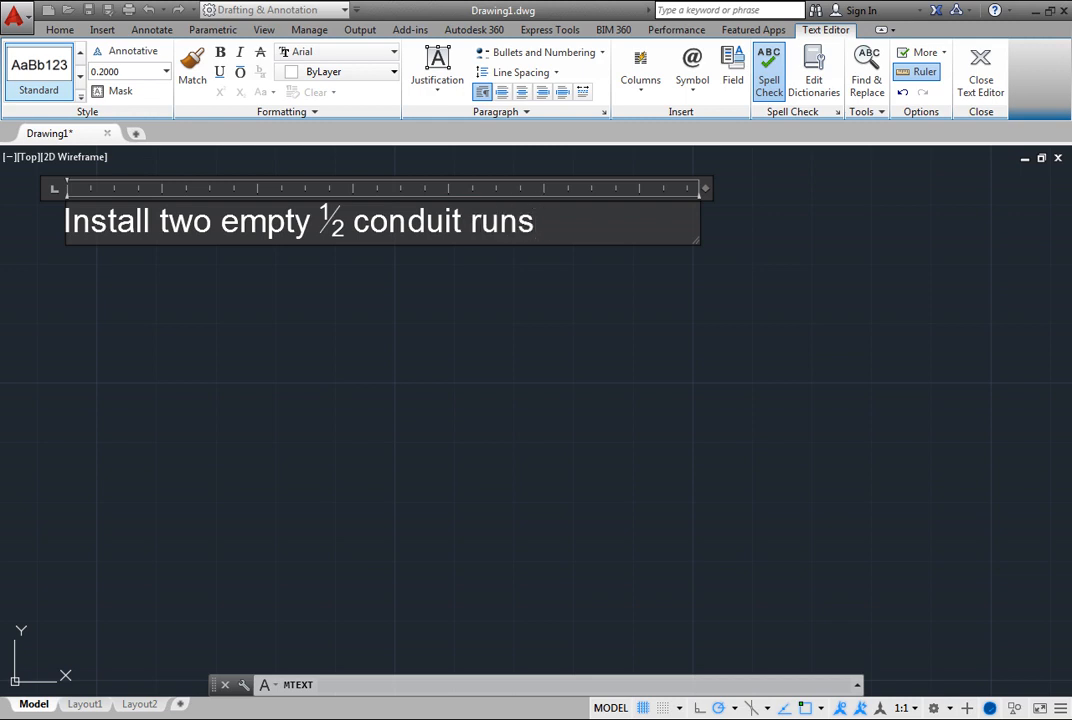
pyautogui.write('.')
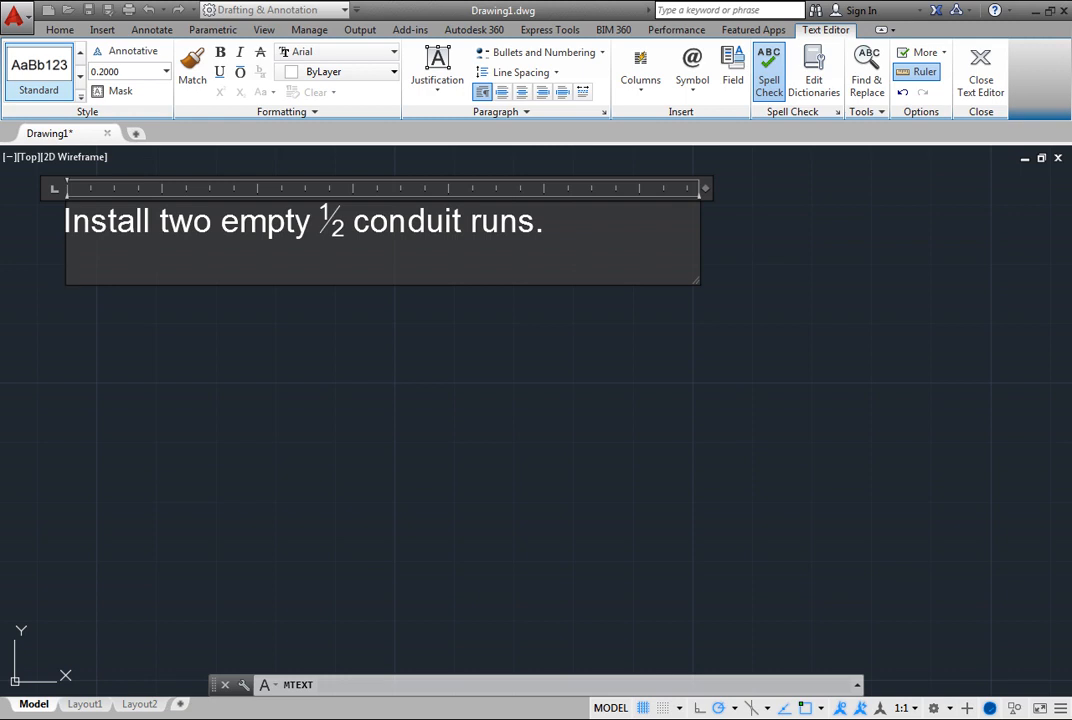
# - Enter '1 +0.05^-0.02' on the second line as an unstacked tolerance
pyautogui.write('1')
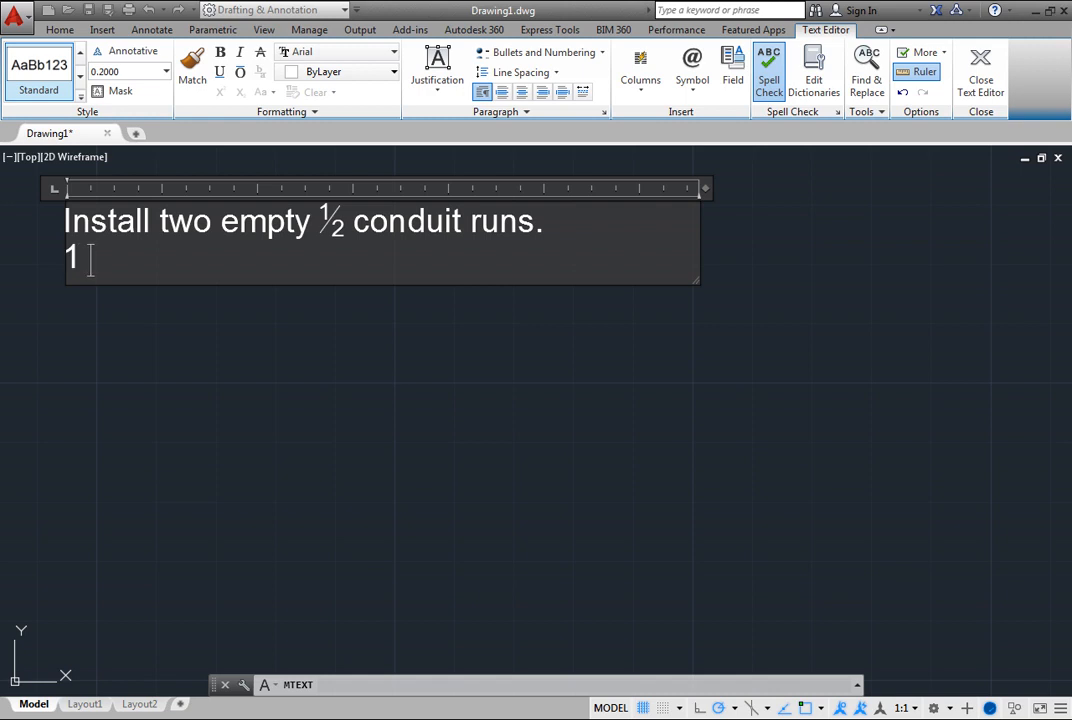
pyautogui.write('+0')
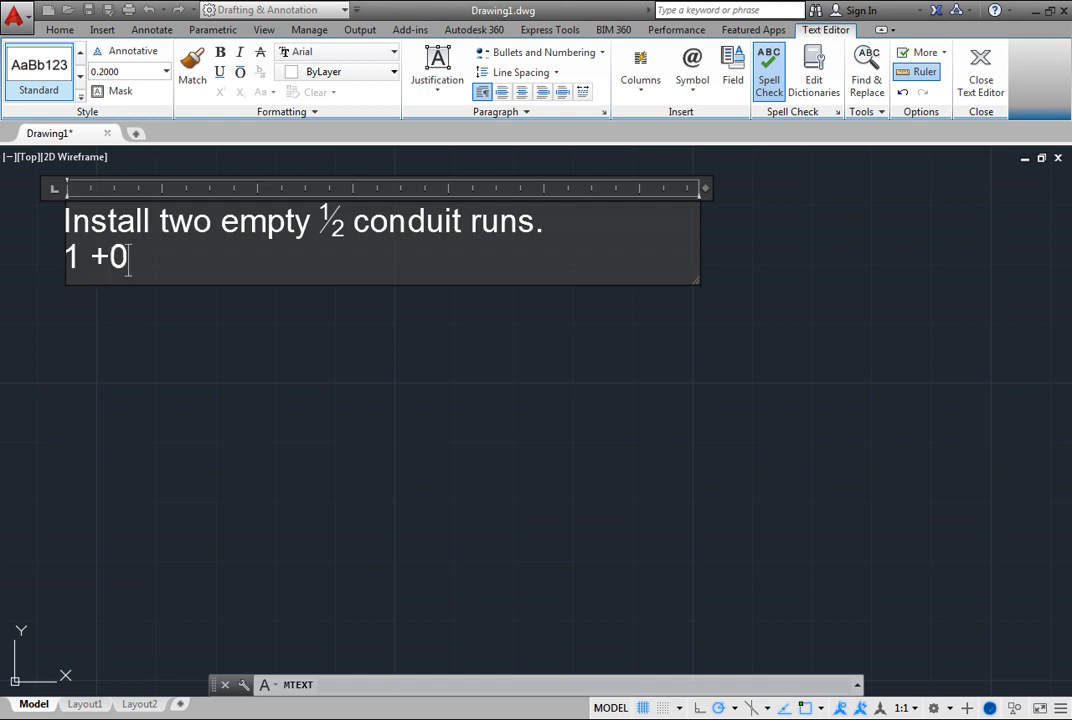
pyautogui.write('.0')
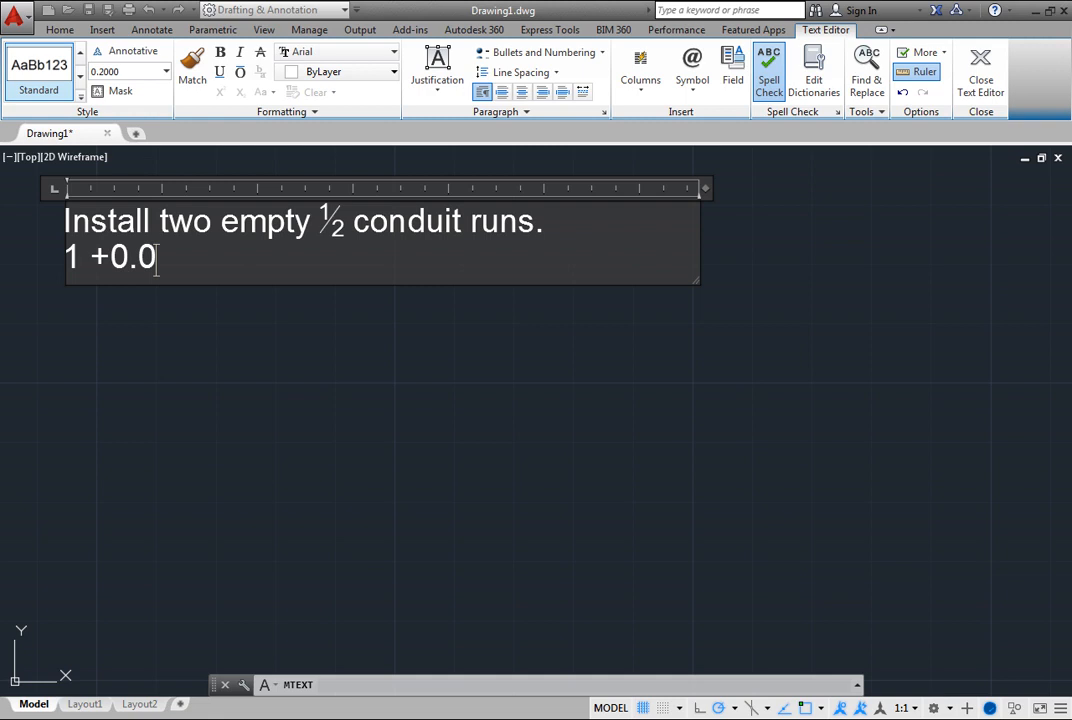
pyautogui.write('5')
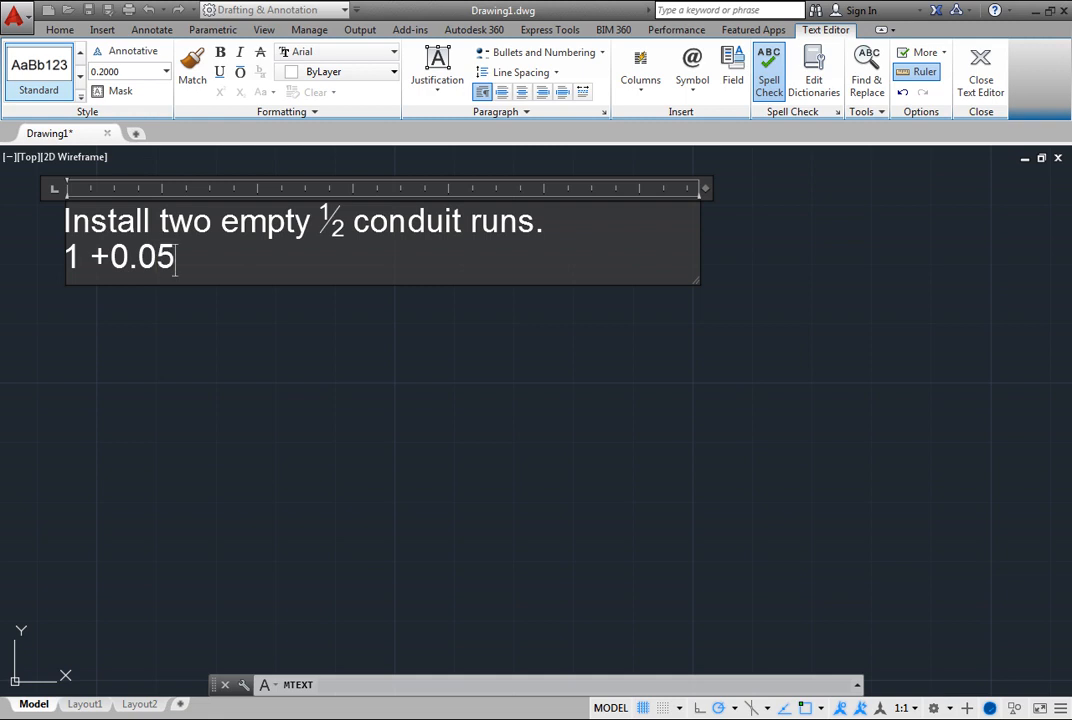
pyautogui.write('^')
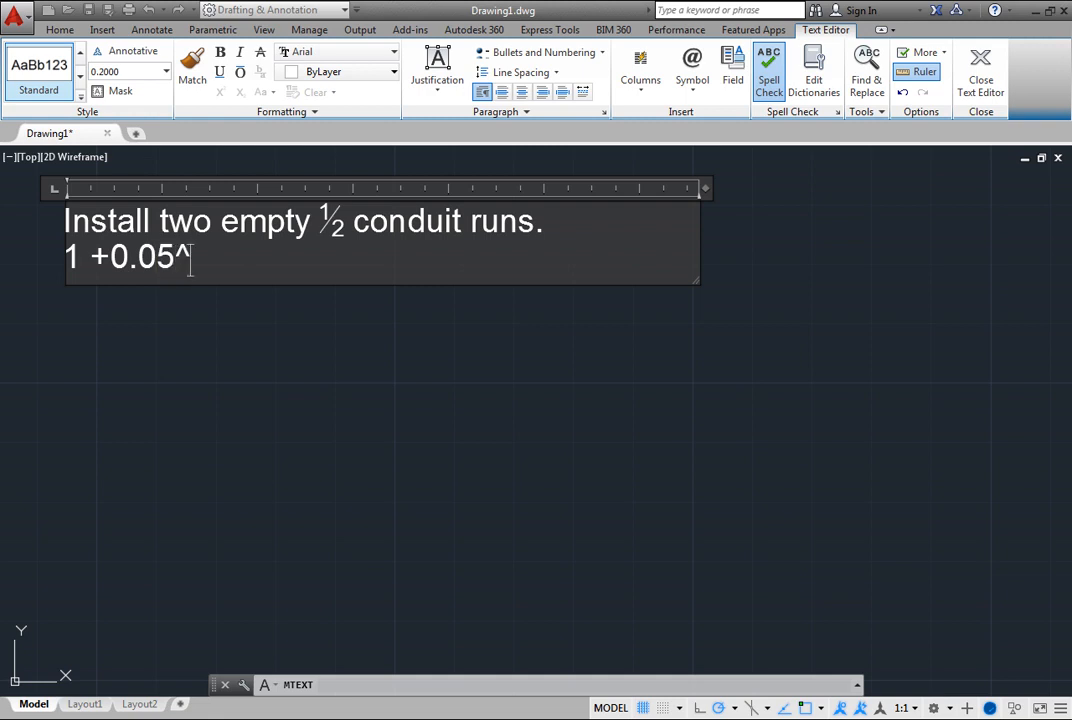
pyautogui.write('-0.')
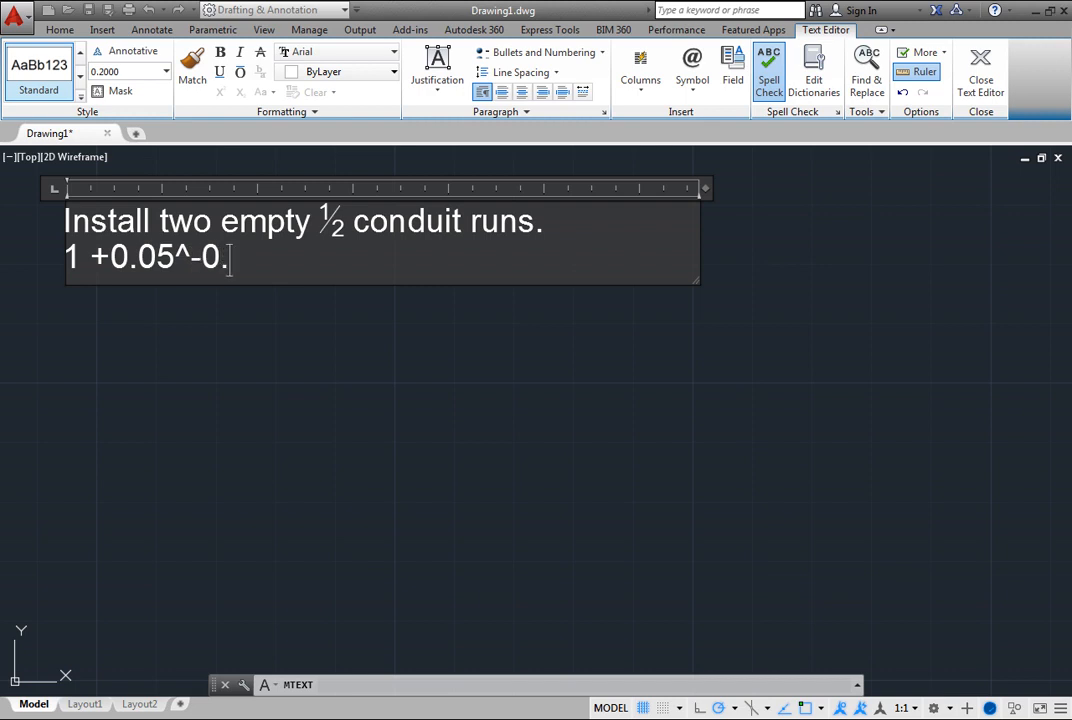
pyautogui.write('02')
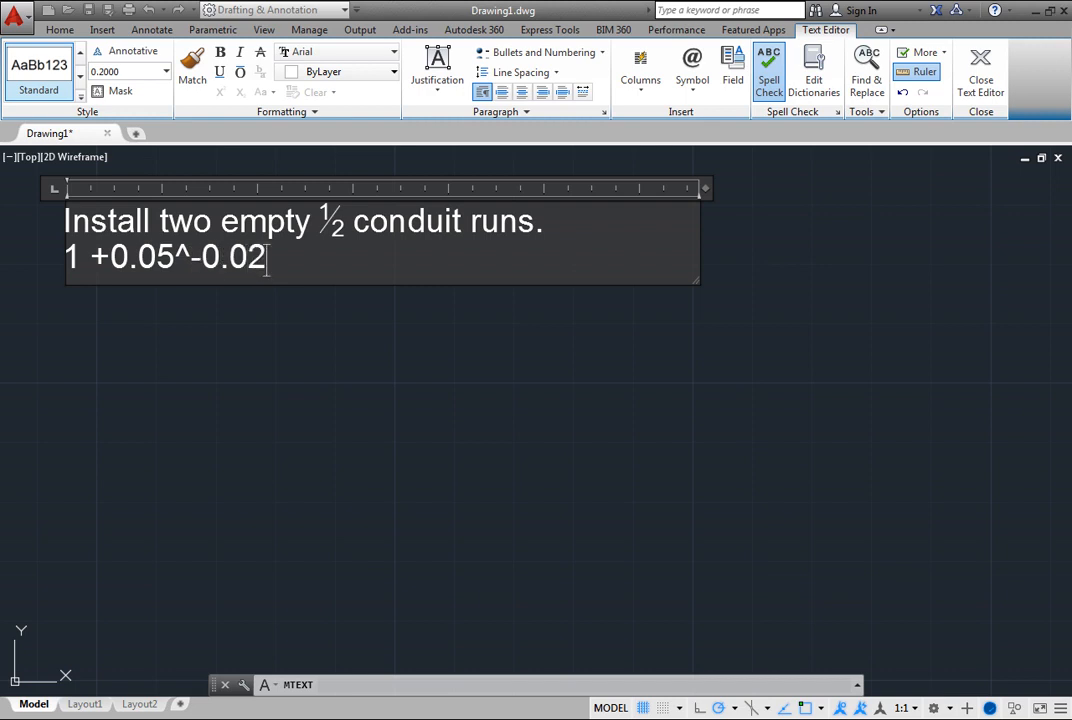
# - Autostack the tolerance as +0.05 over -0.02 and move to a new line
pyautogui.press('space')
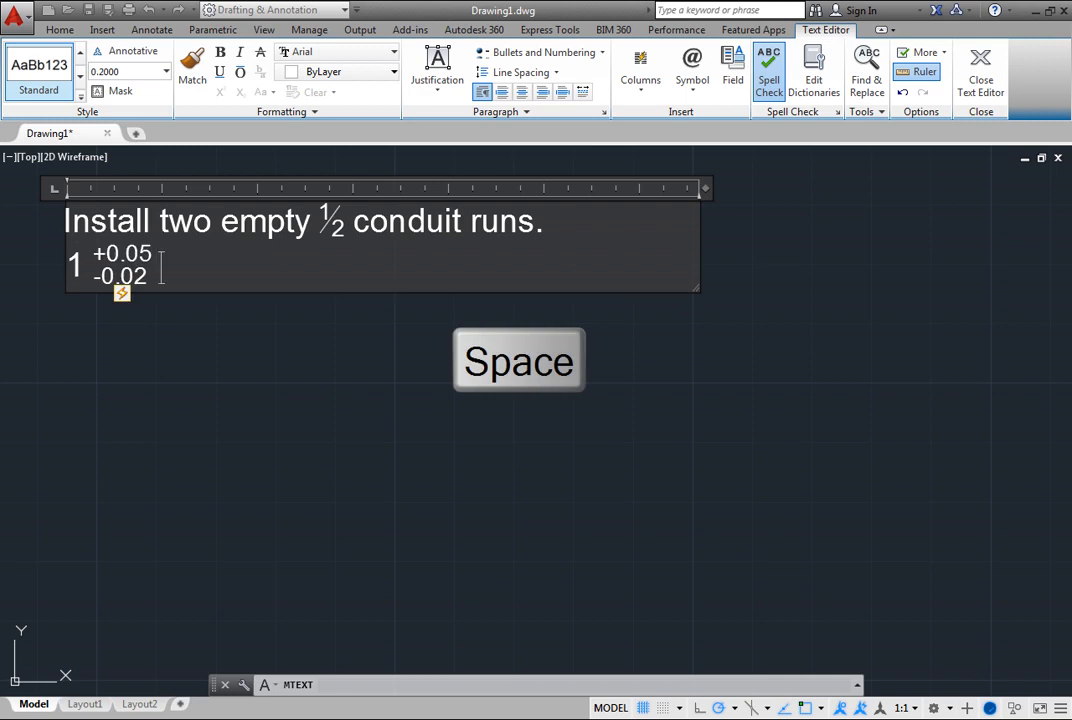
pyautogui.press('space')
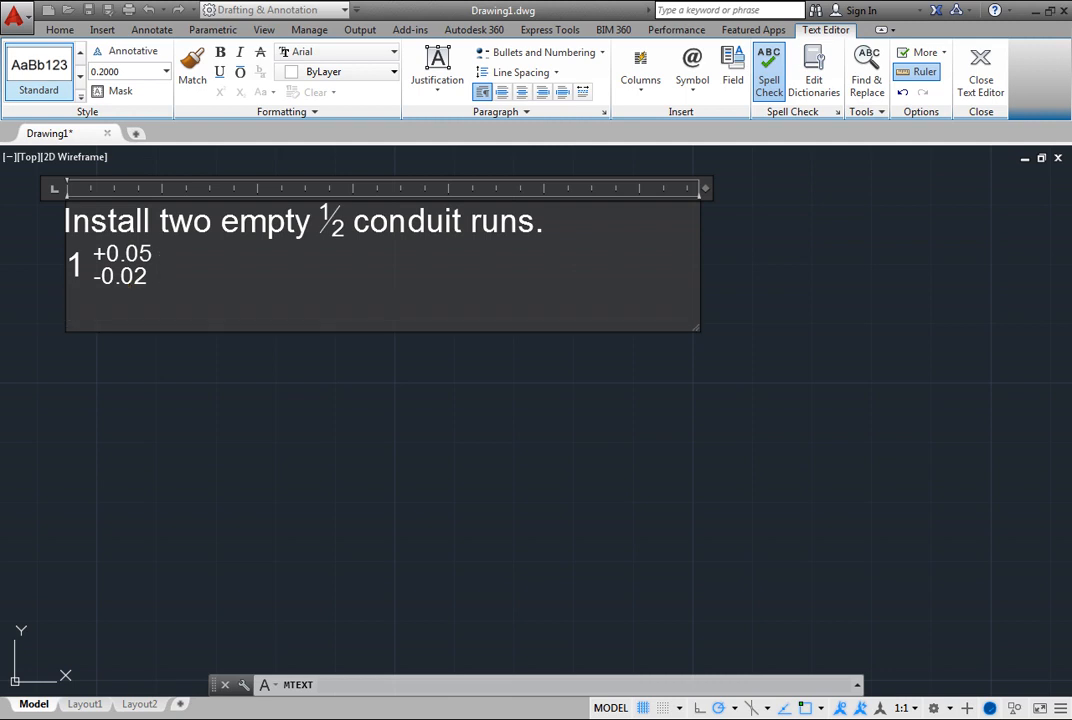
# - Enter the measurement 1' 0 3#4 on the third line
pyautogui.press('Return')
pyautogui.write('1')
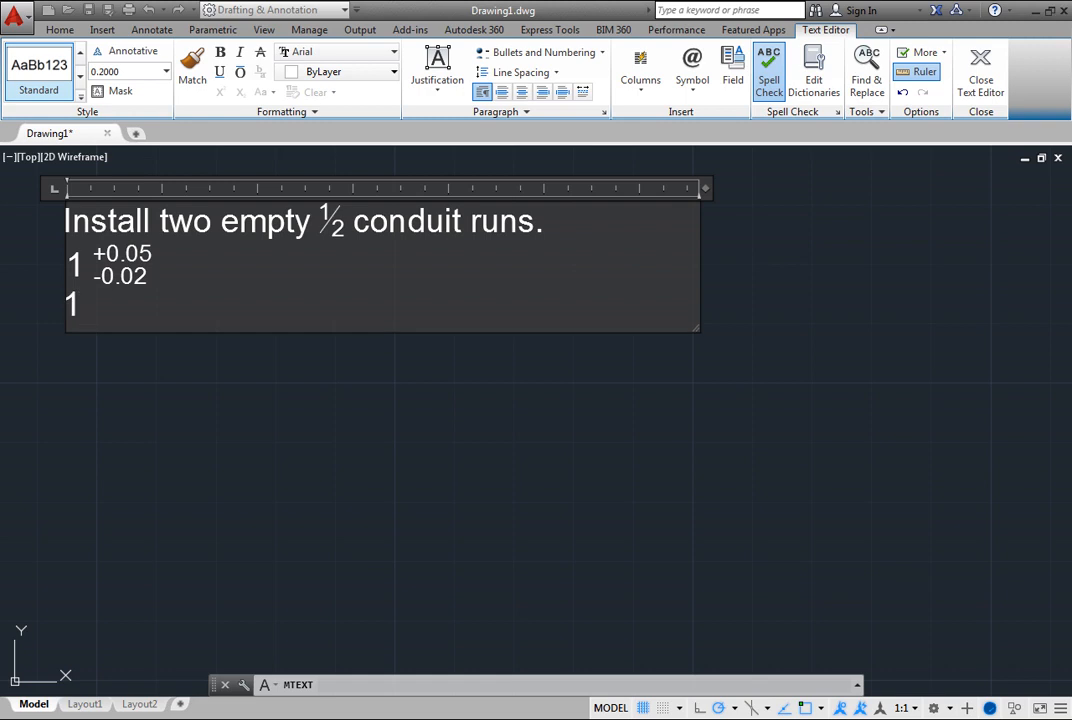
pyautogui.write("'")
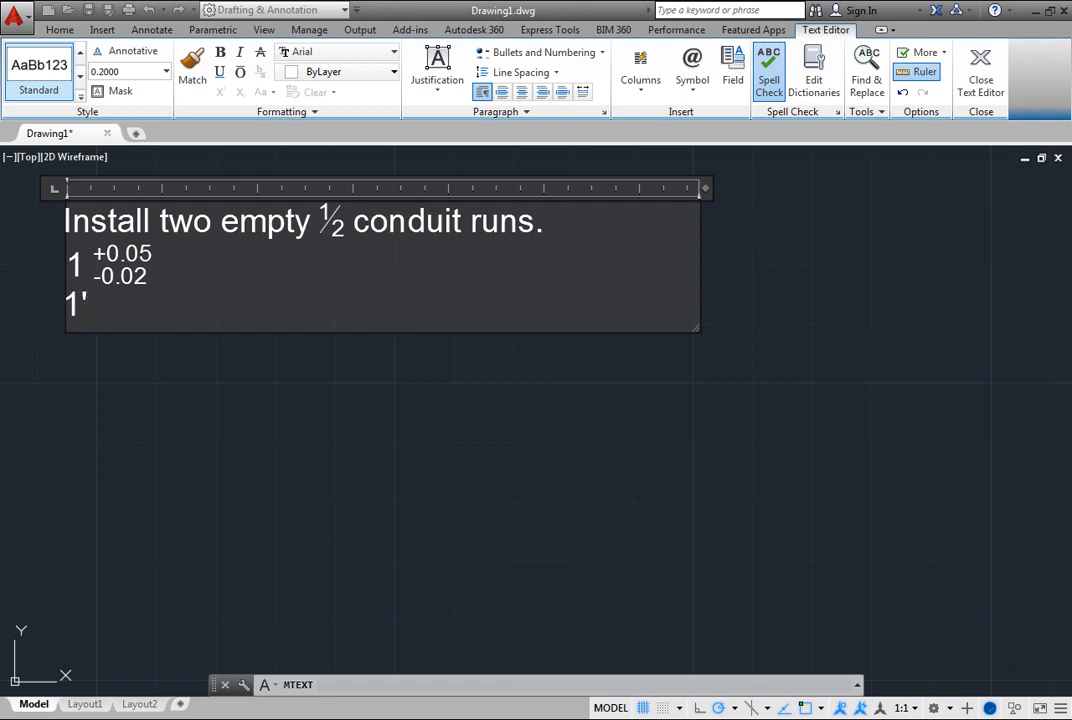
pyautogui.write('0')
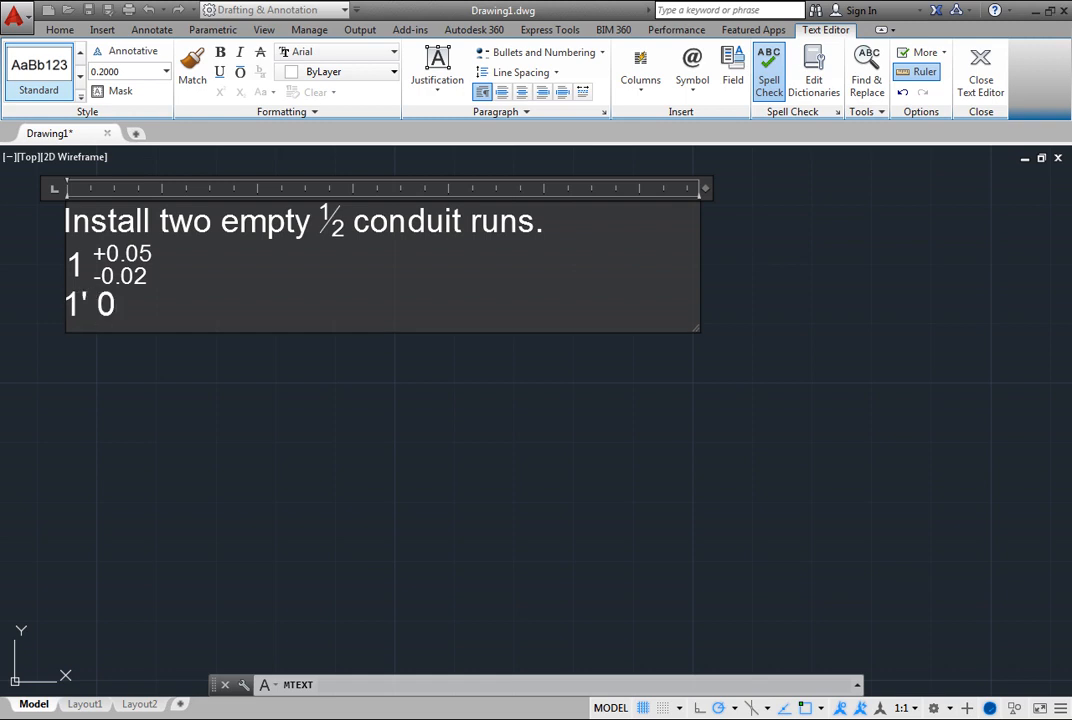
pyautogui.write('3')
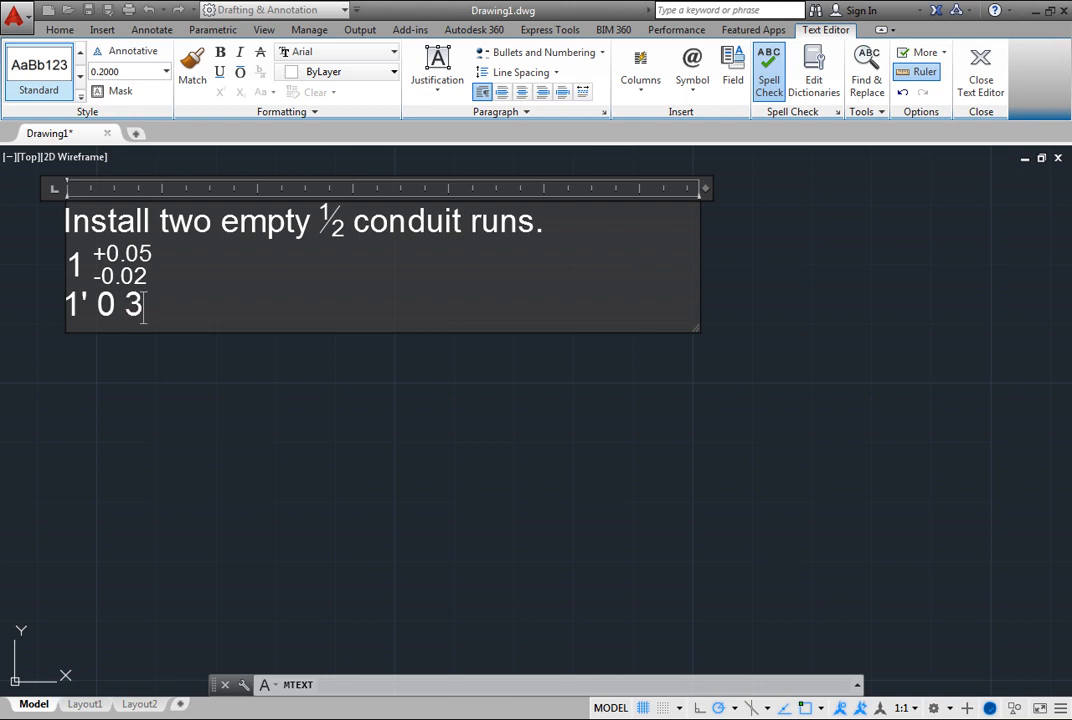
pyautogui.write('#')
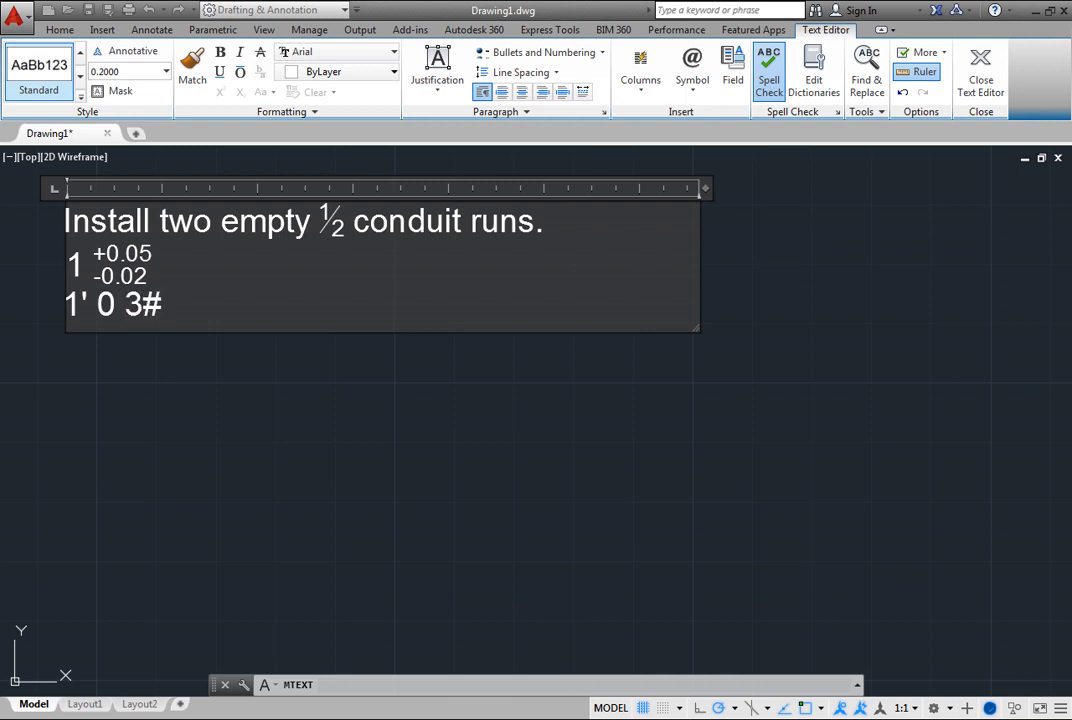
pyautogui.write('4"')
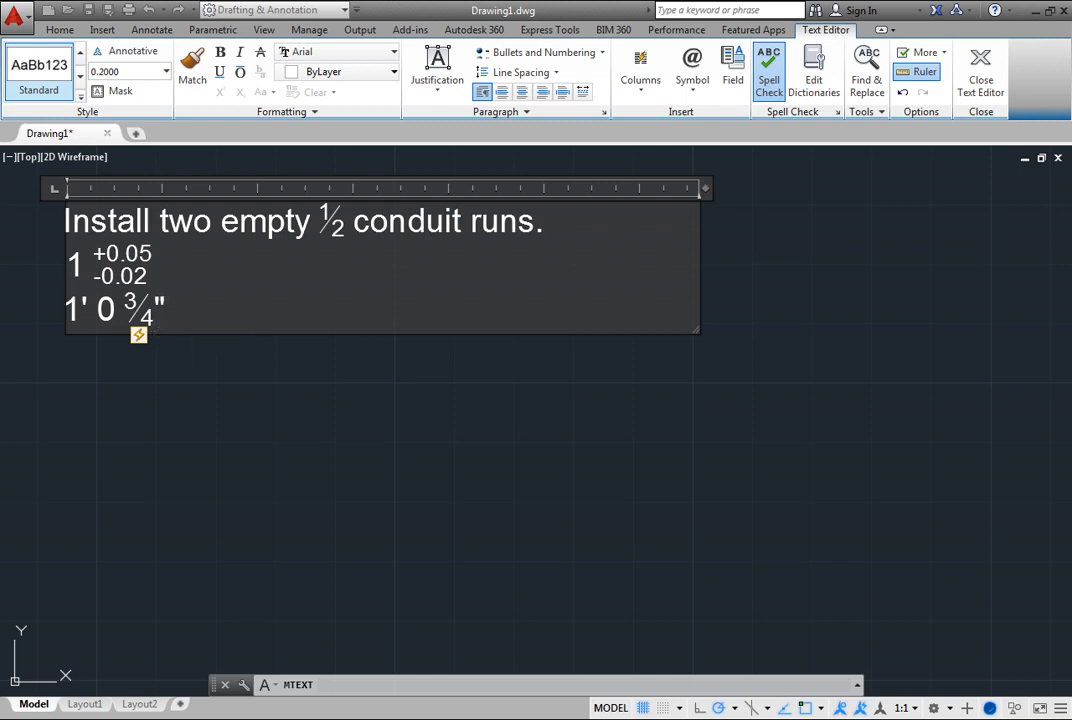
pyautogui.moveTo(117, 498)
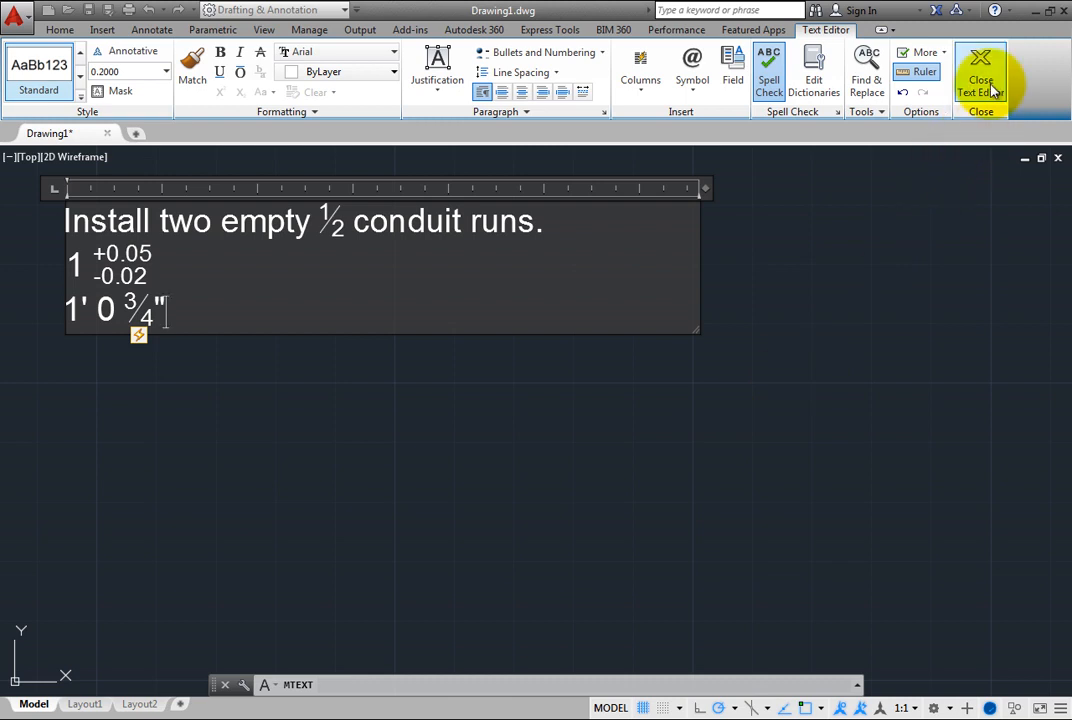
# - Close the text editor, leaving the finished three-line note in the drawing
pyautogui.click(980, 70)
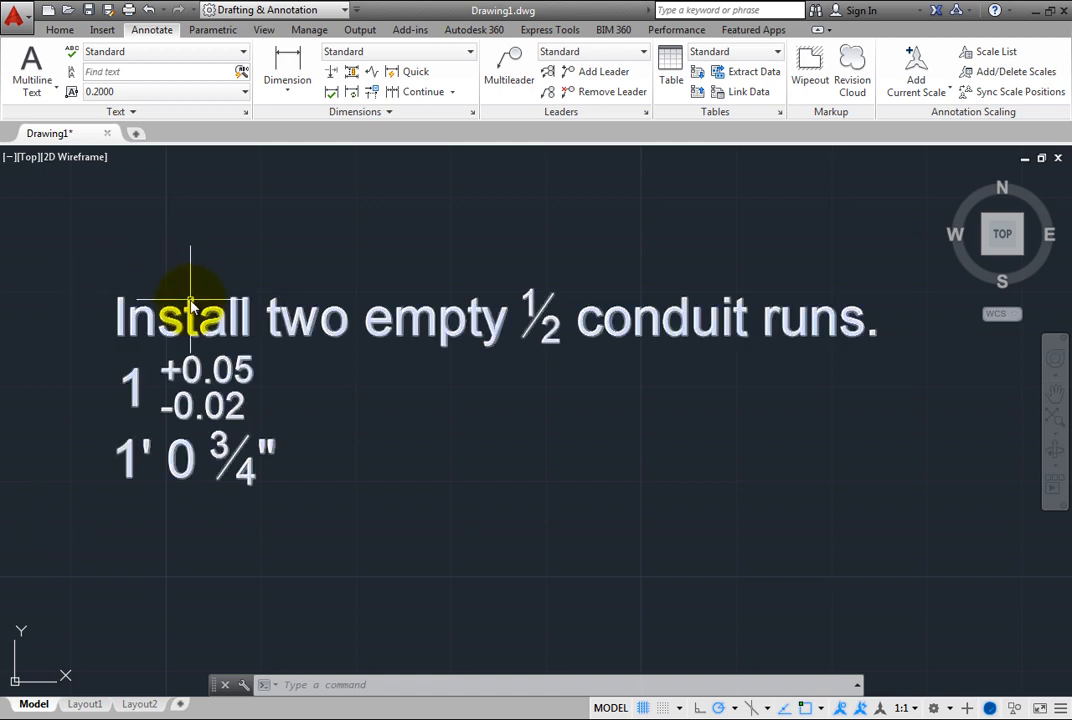
# - Reopen the note, set the ½ to Horizontal, then Unstack it to plain 1/2 text
pyautogui.doubleClick(190, 317)
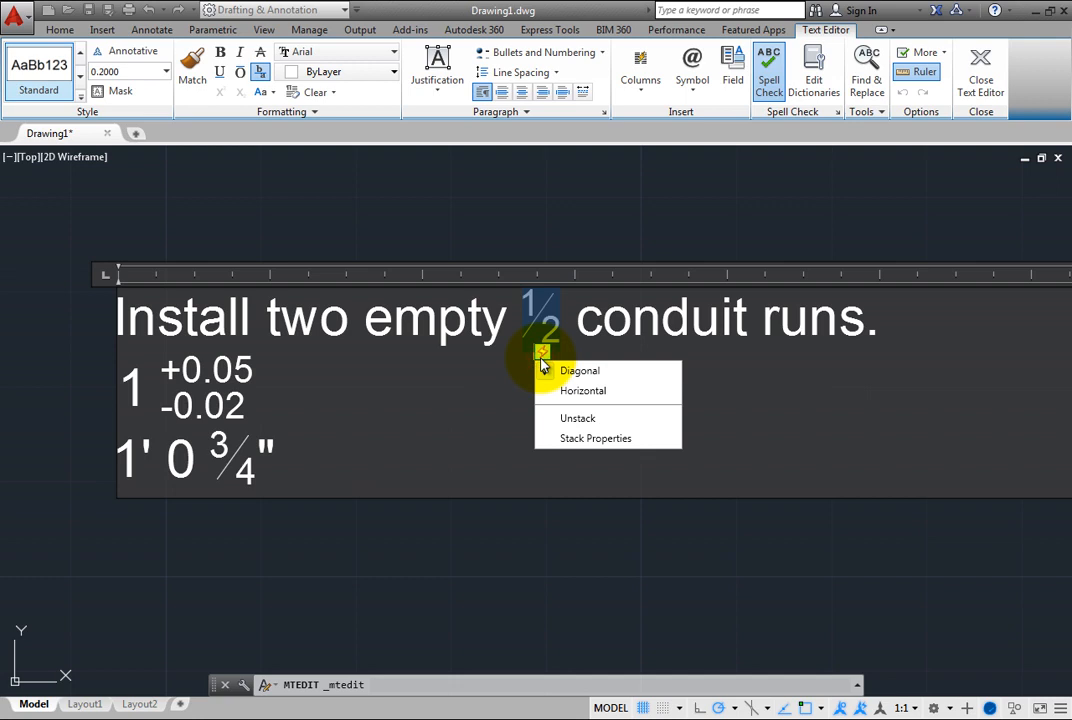
pyautogui.moveTo(583, 390)
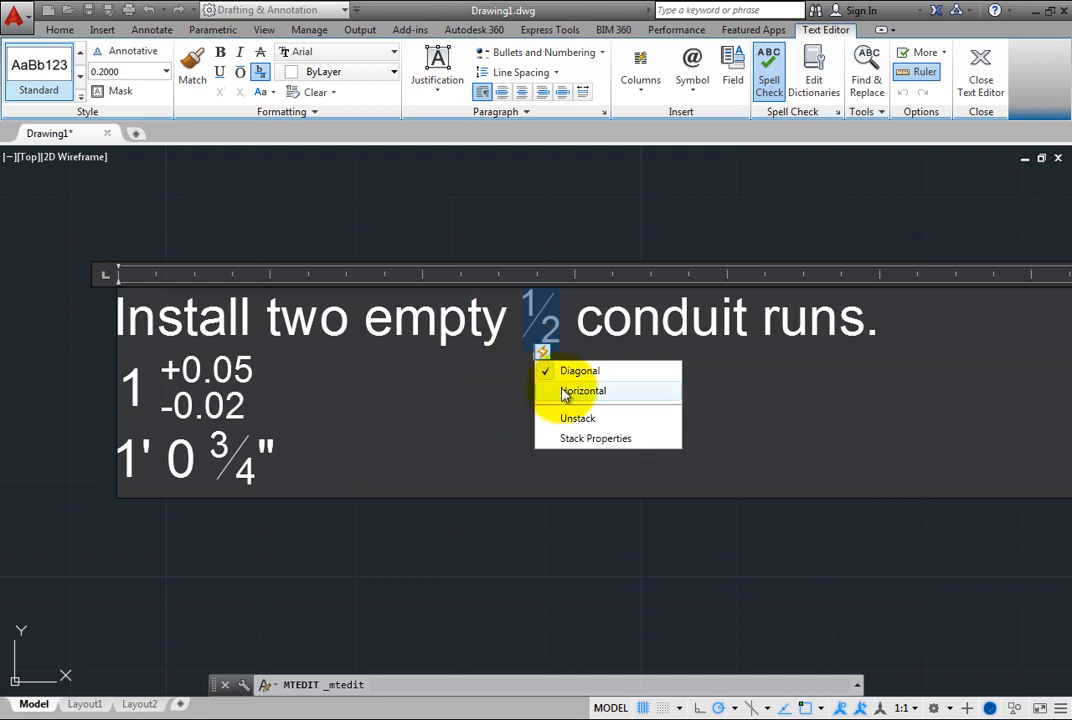
pyautogui.click(583, 391)
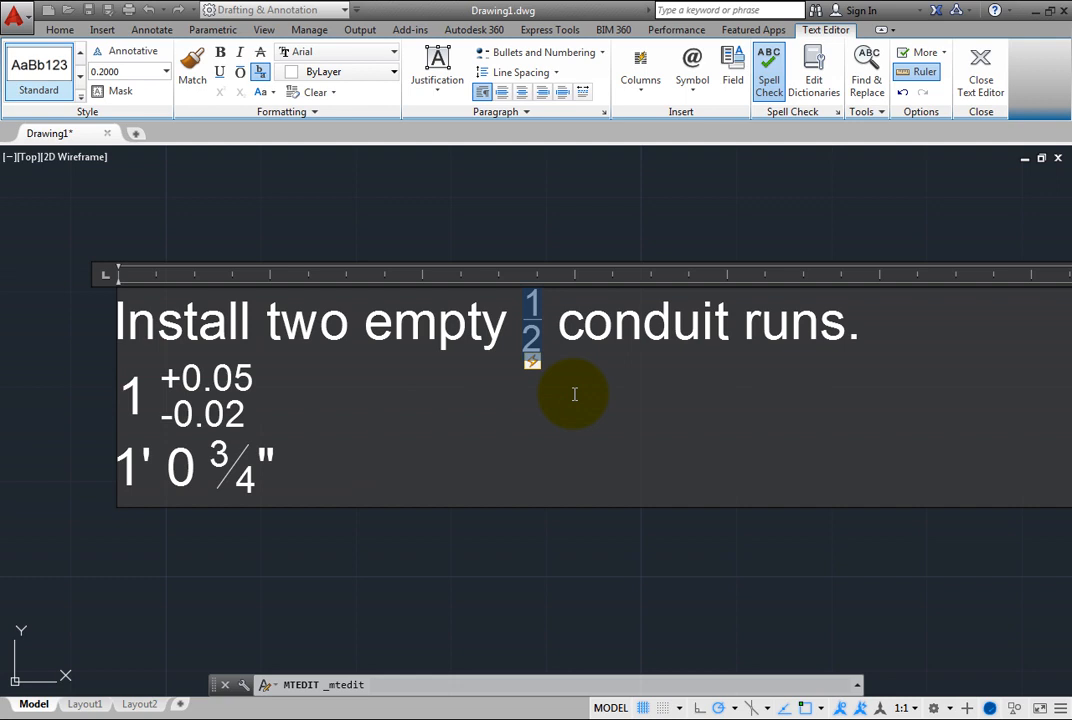
pyautogui.click(532, 362)
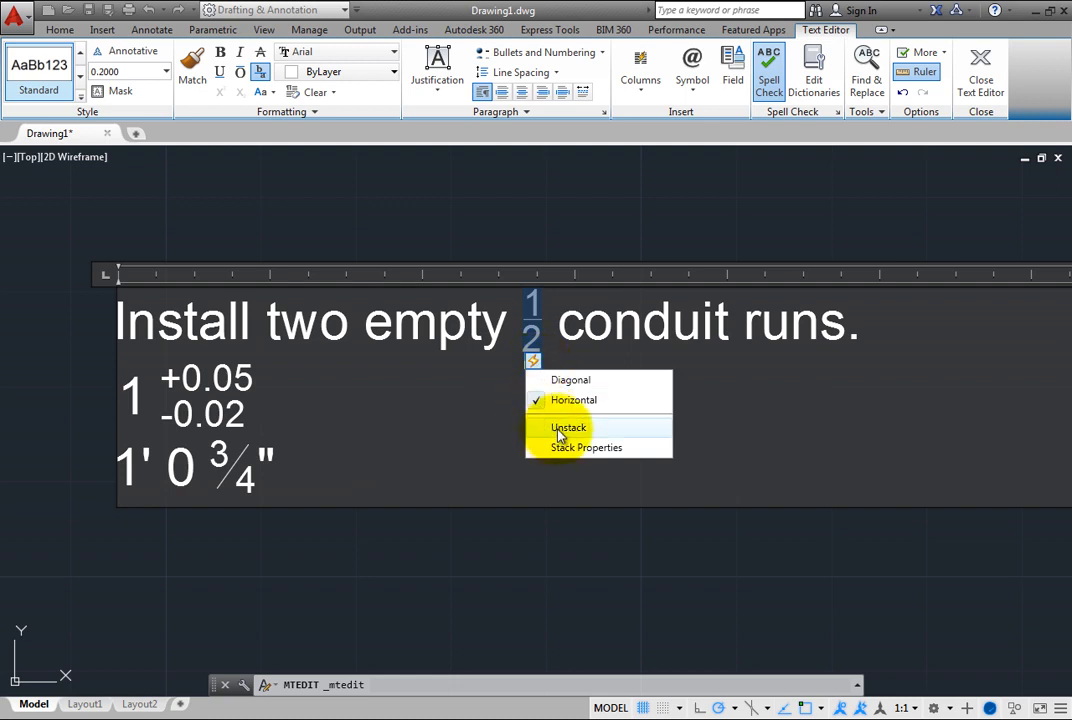
pyautogui.click(568, 427)
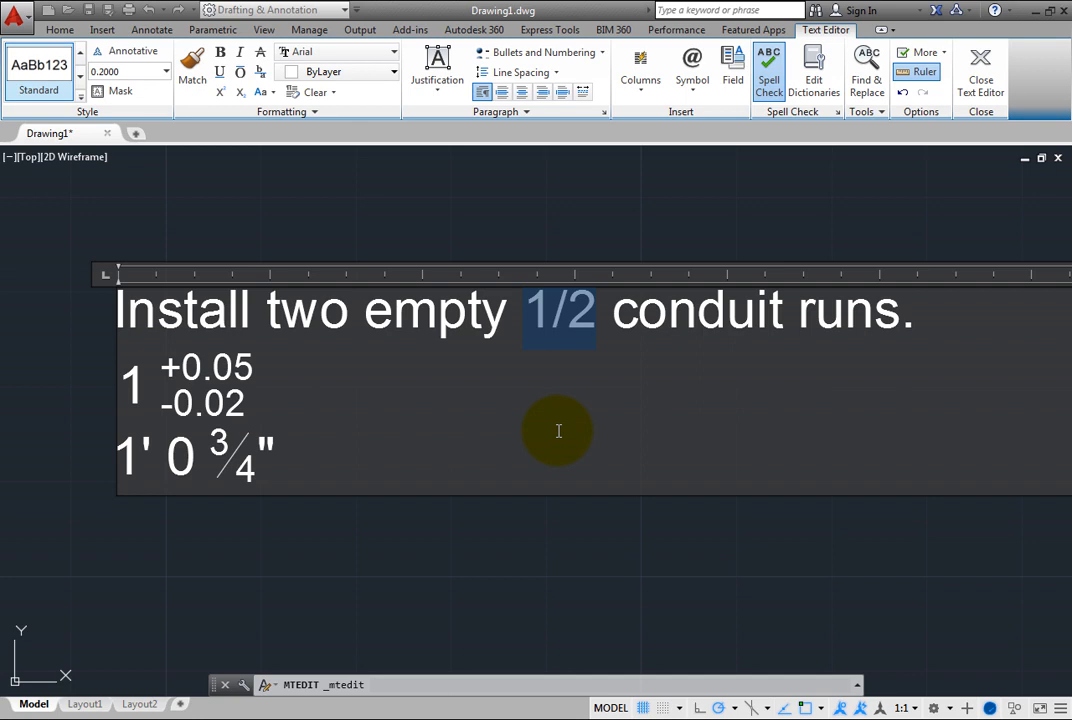
pyautogui.moveTo(363, 188)
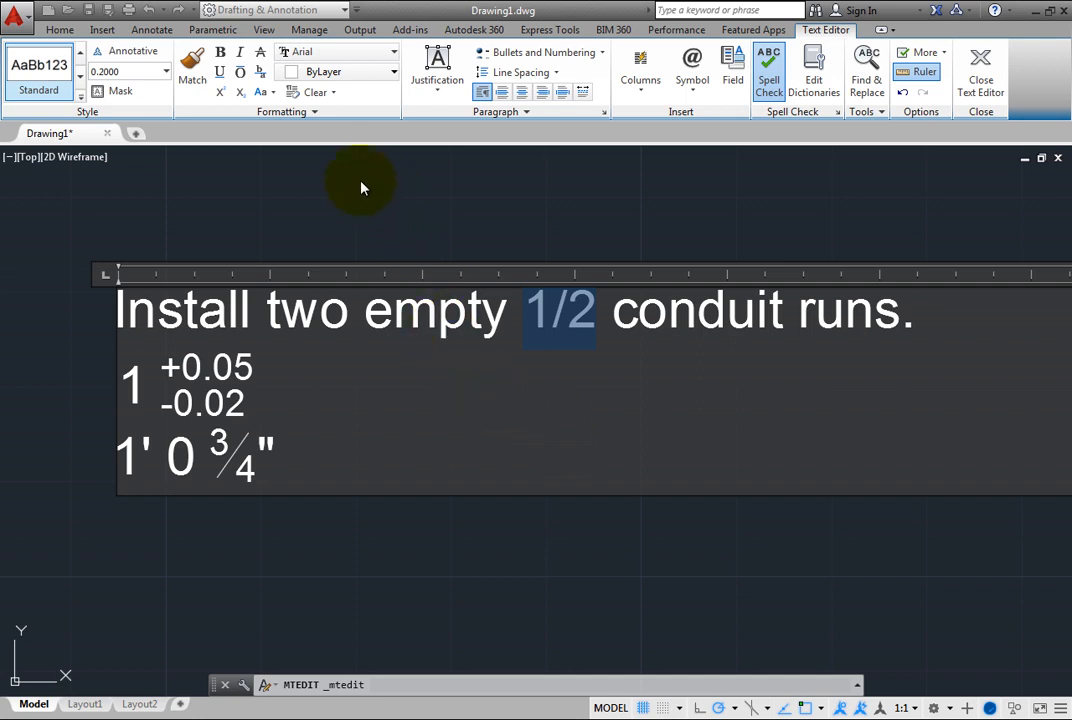
pyautogui.moveTo(260, 72)
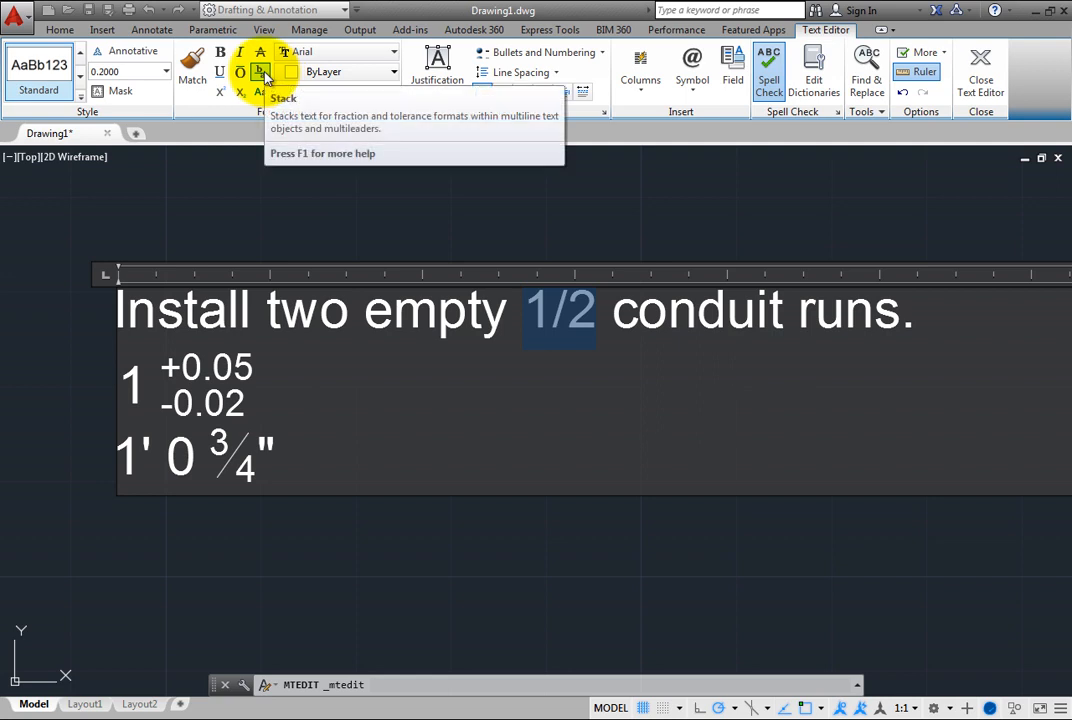
pyautogui.click(261, 71)
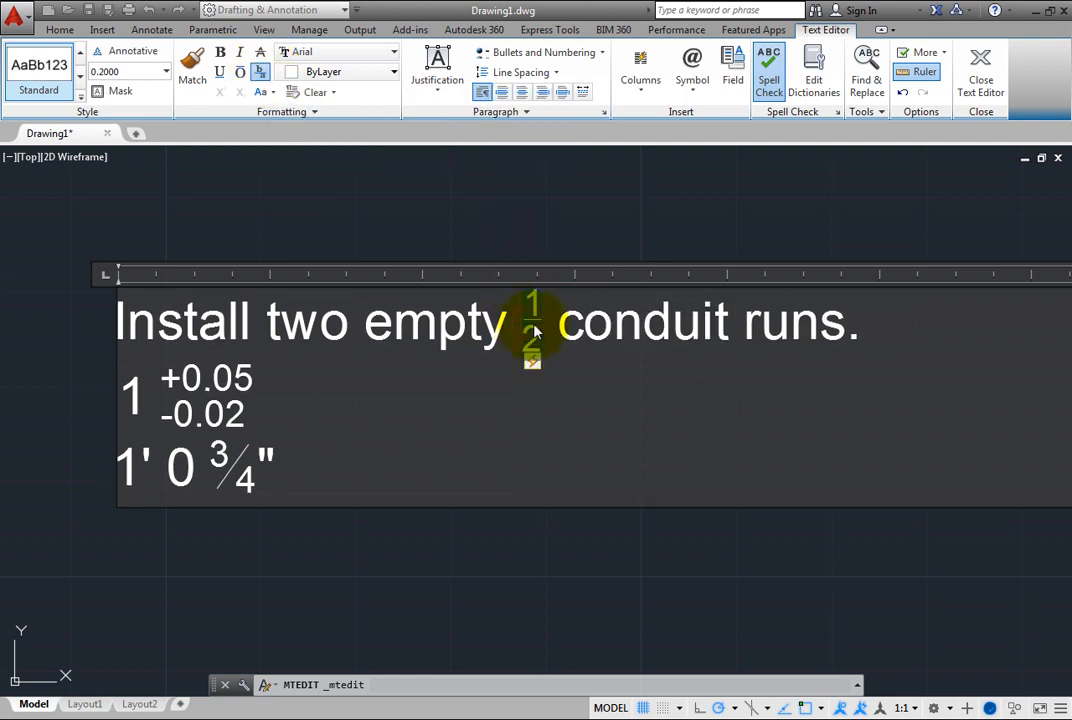
pyautogui.moveTo(260, 72)
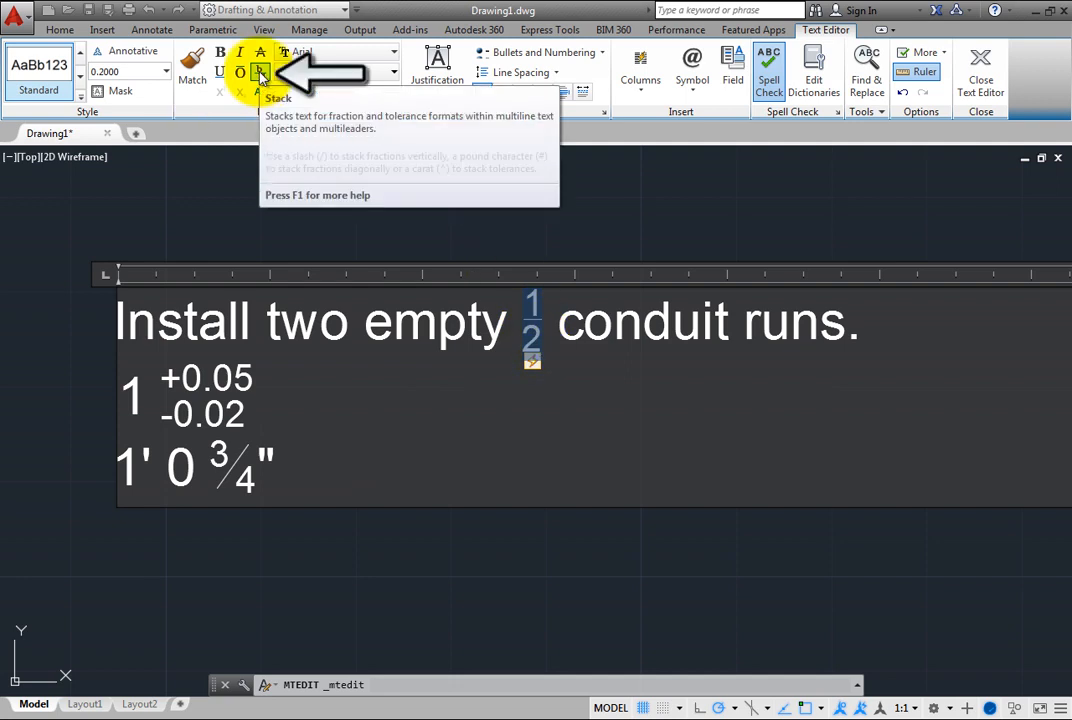
pyautogui.click(259, 71)
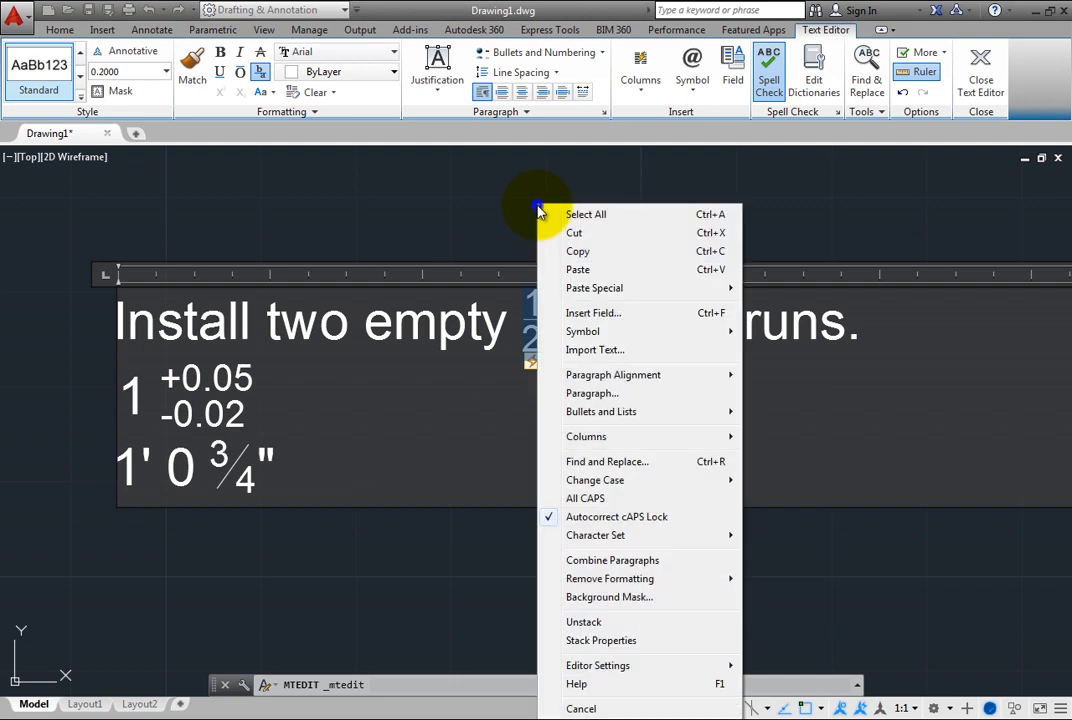
pyautogui.moveTo(615, 622)
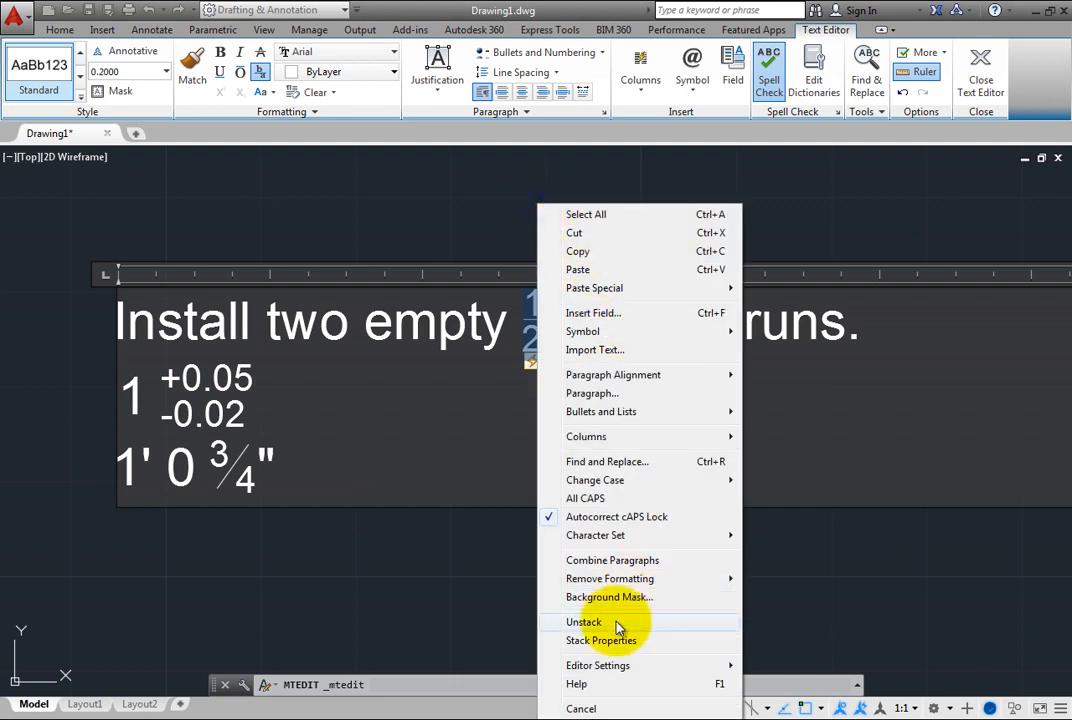
pyautogui.moveTo(630, 628)
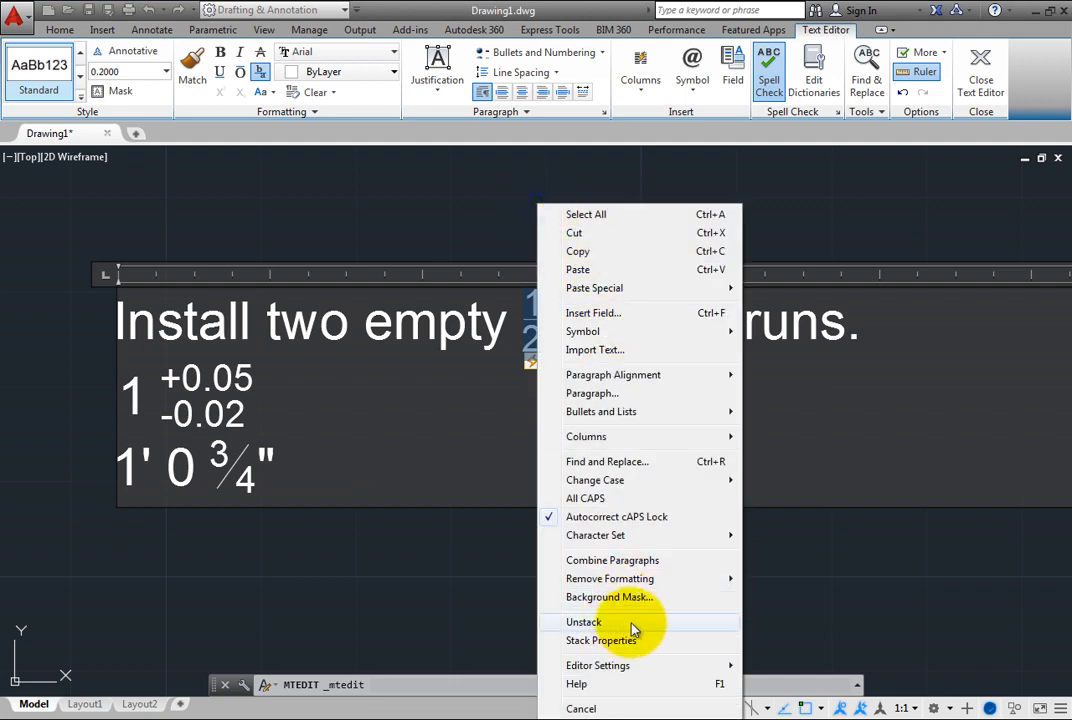
pyautogui.moveTo(648, 627)
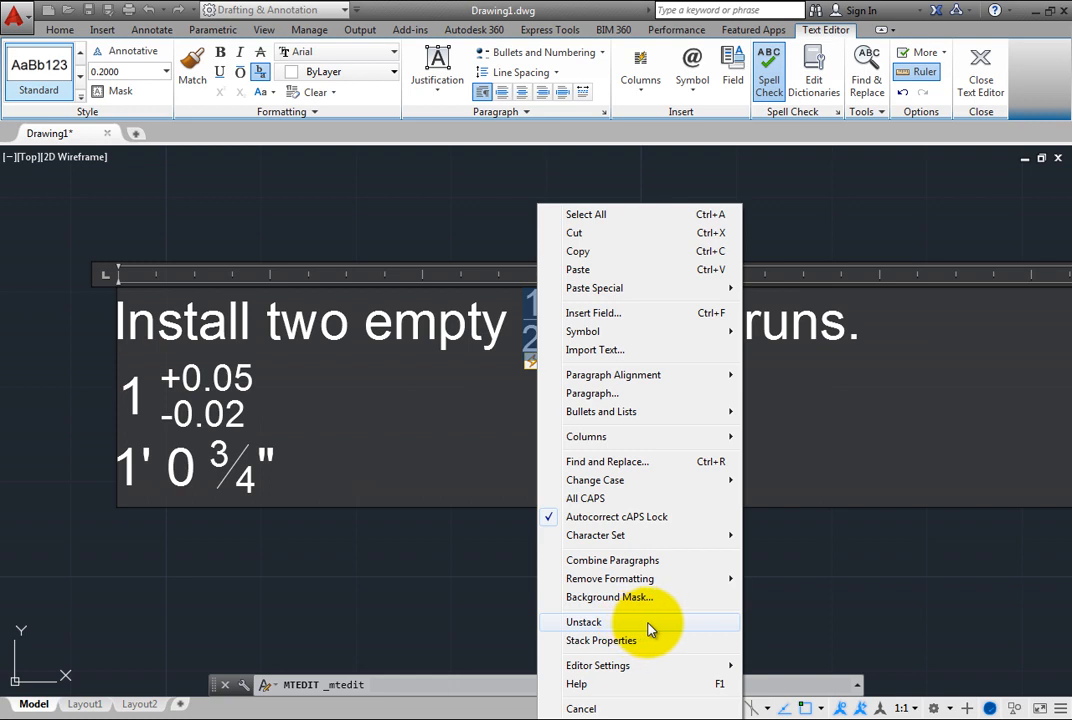
pyautogui.moveTo(655, 645)
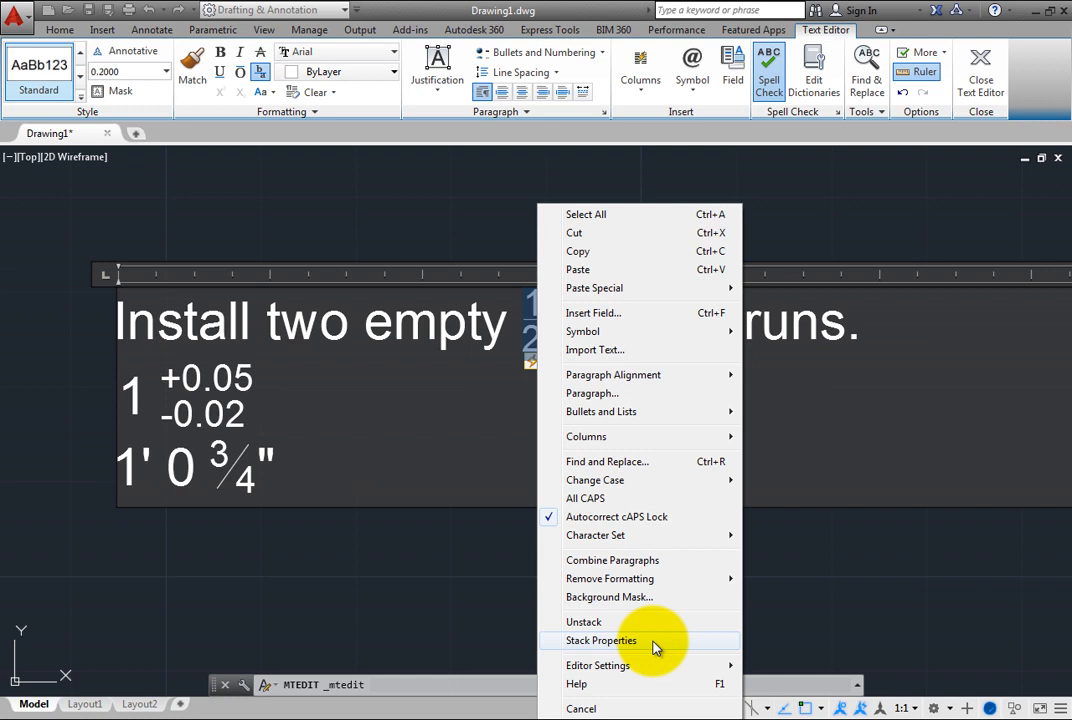
pyautogui.moveTo(595, 535)
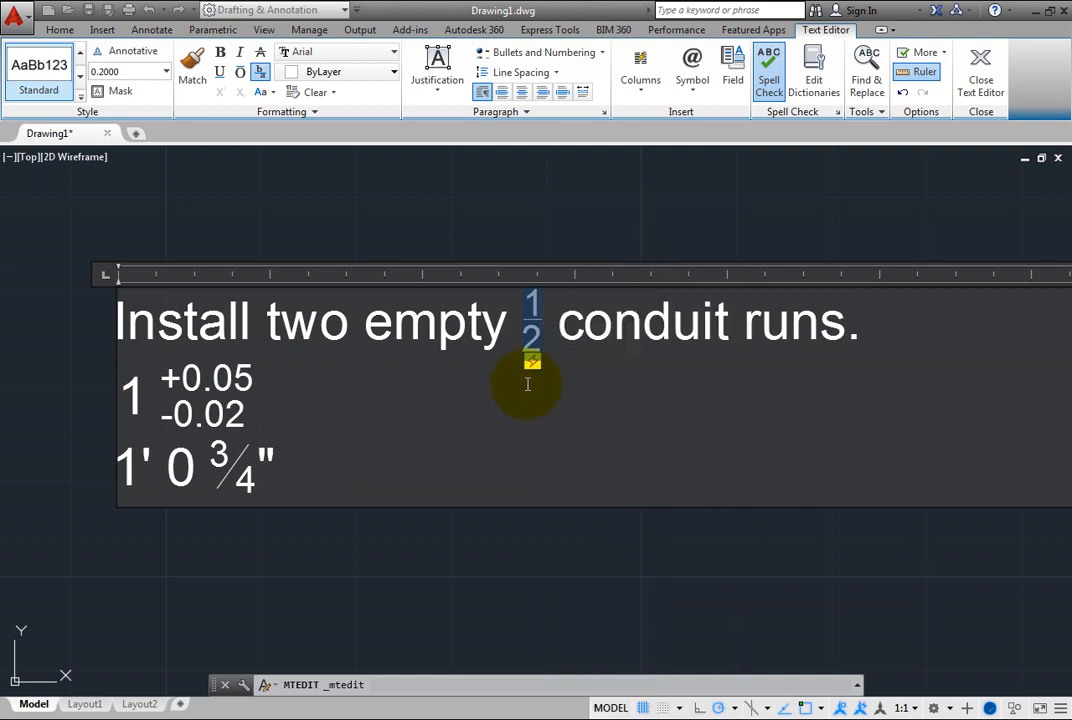
# - Open Stack Properties for the horizontally stacked ½, showing upper 1 and lower 2
pyautogui.click(532, 362)
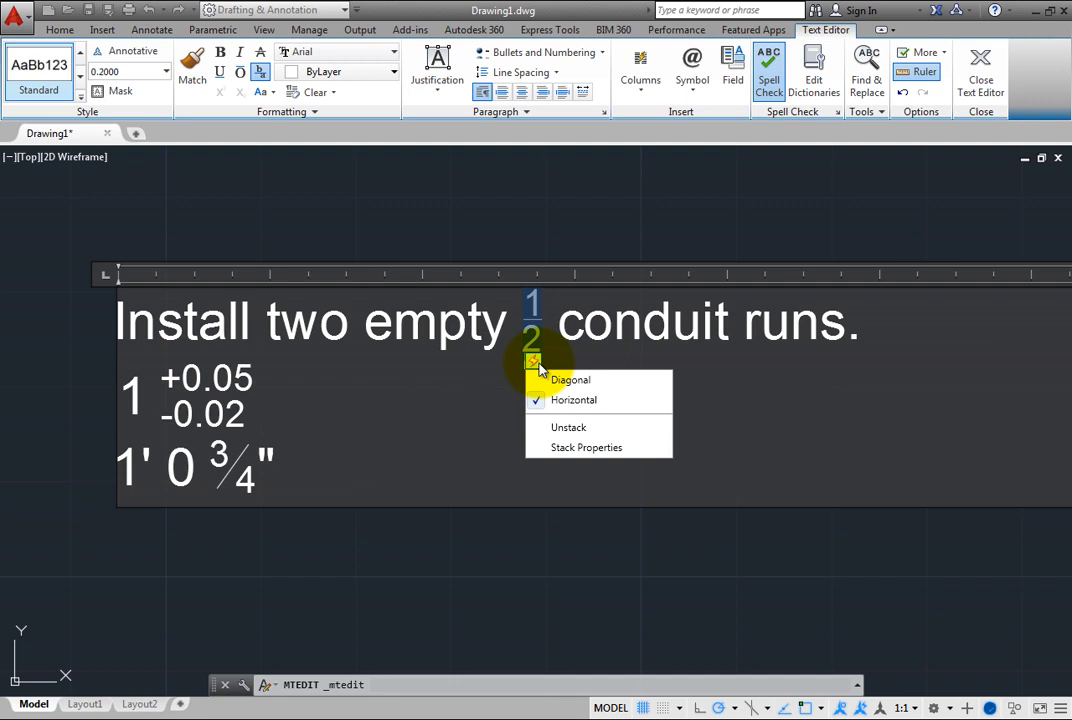
pyautogui.moveTo(565, 447)
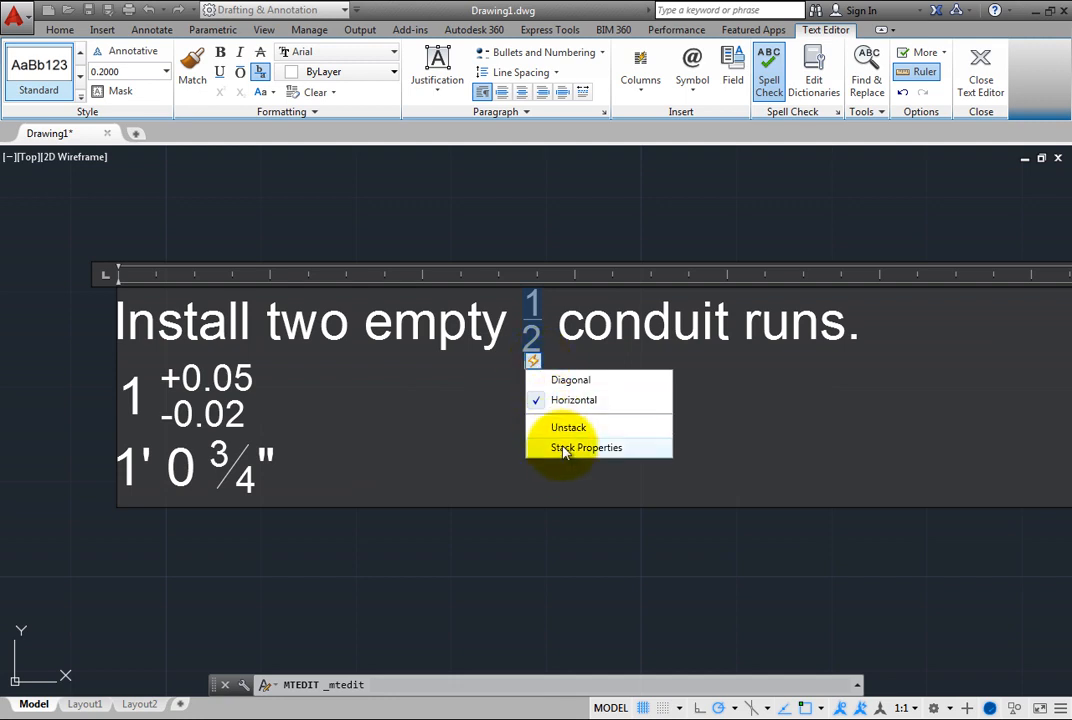
pyautogui.click(587, 447)
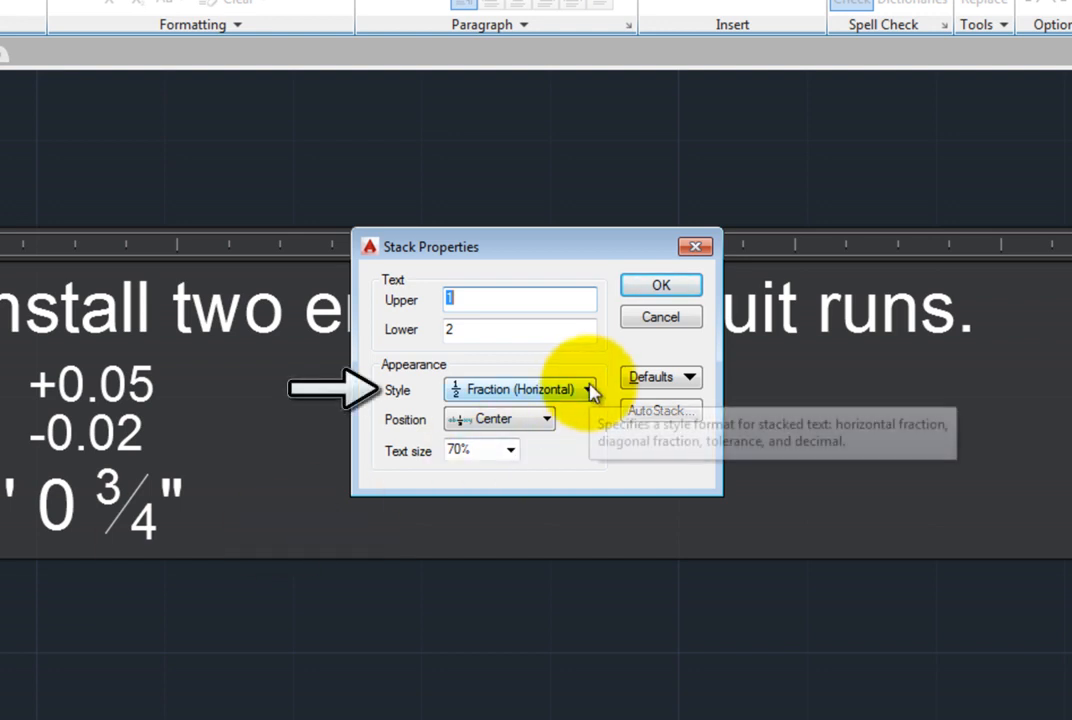
pyautogui.click(591, 389)
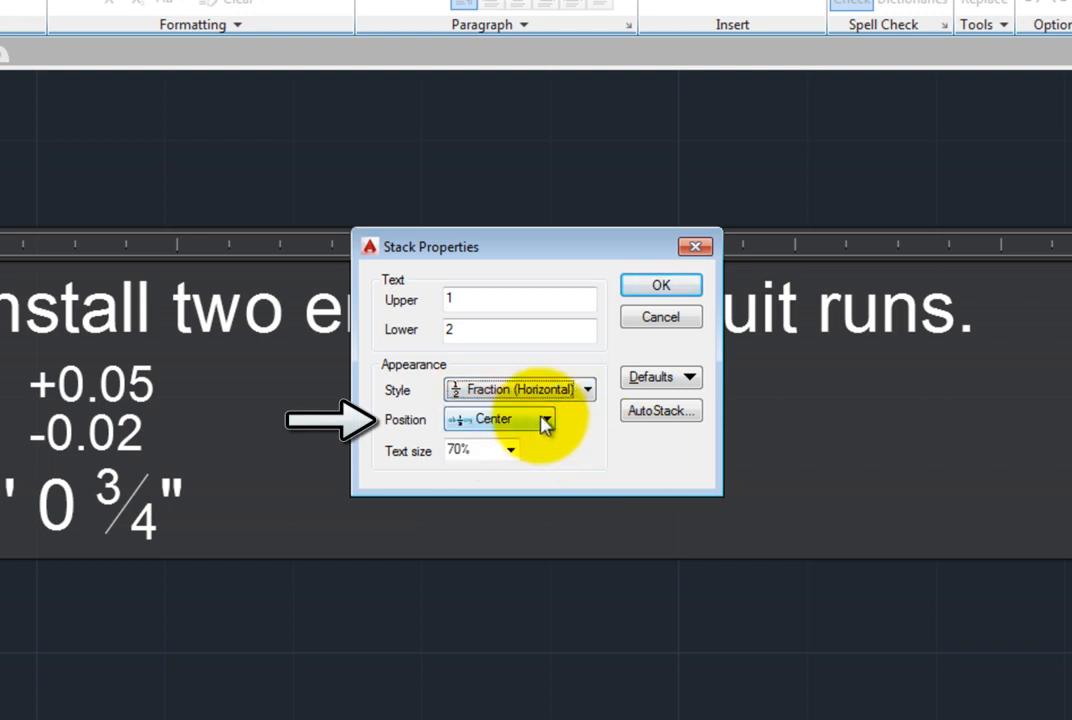
pyautogui.click(543, 418)
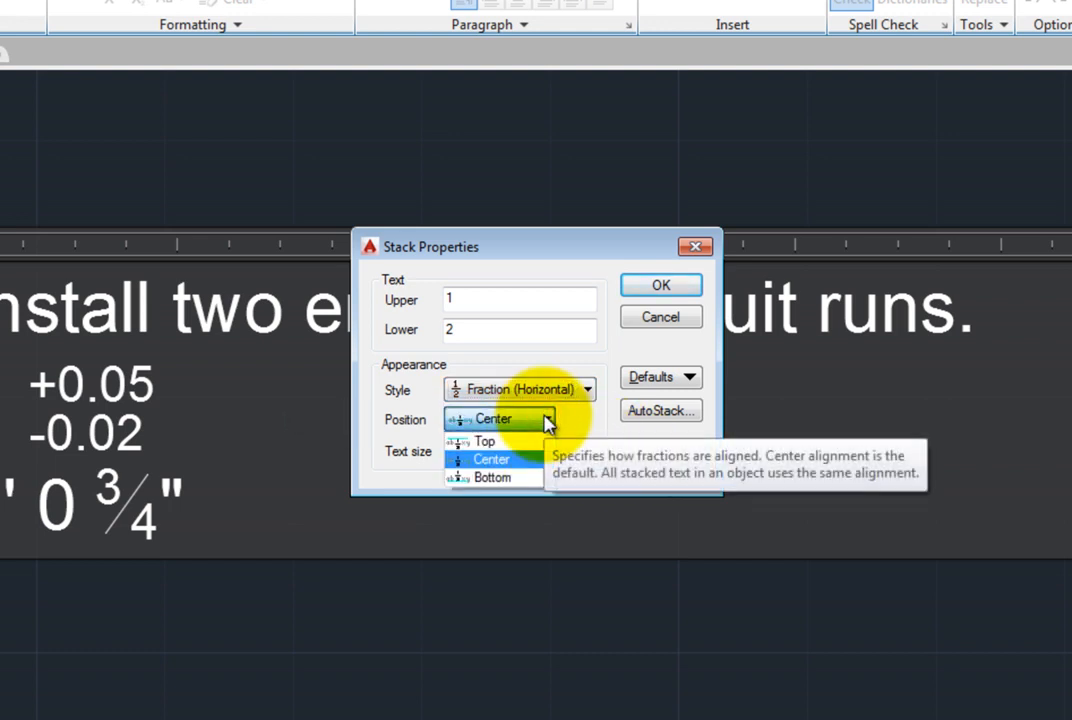
pyautogui.moveTo(543, 463)
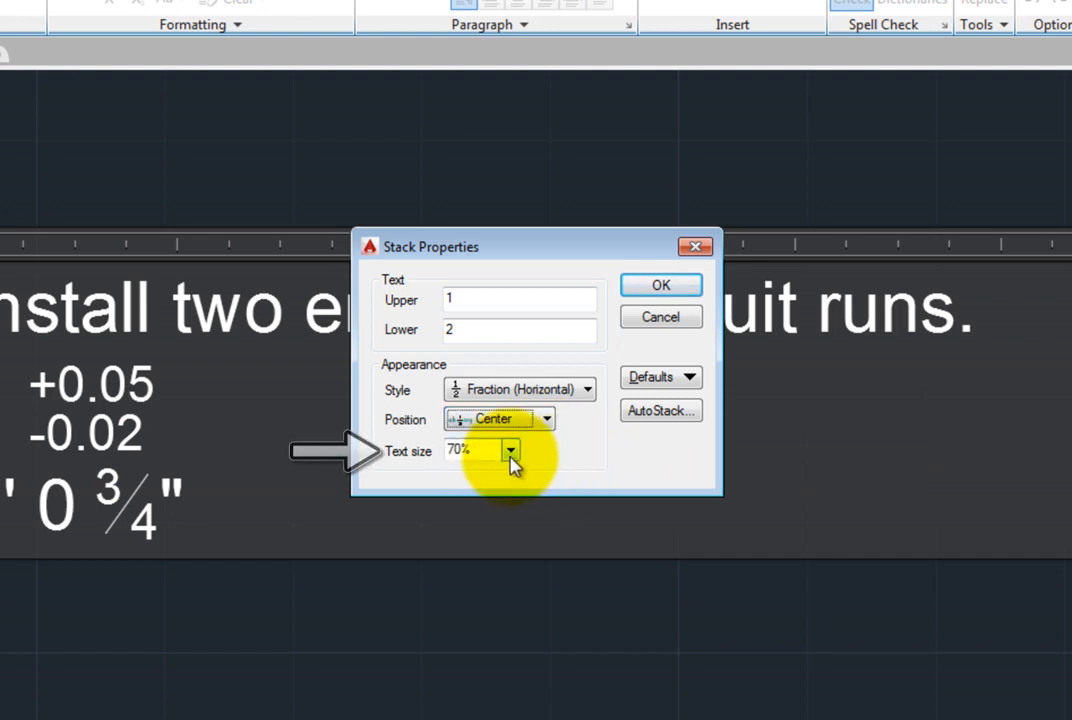
pyautogui.click(512, 450)
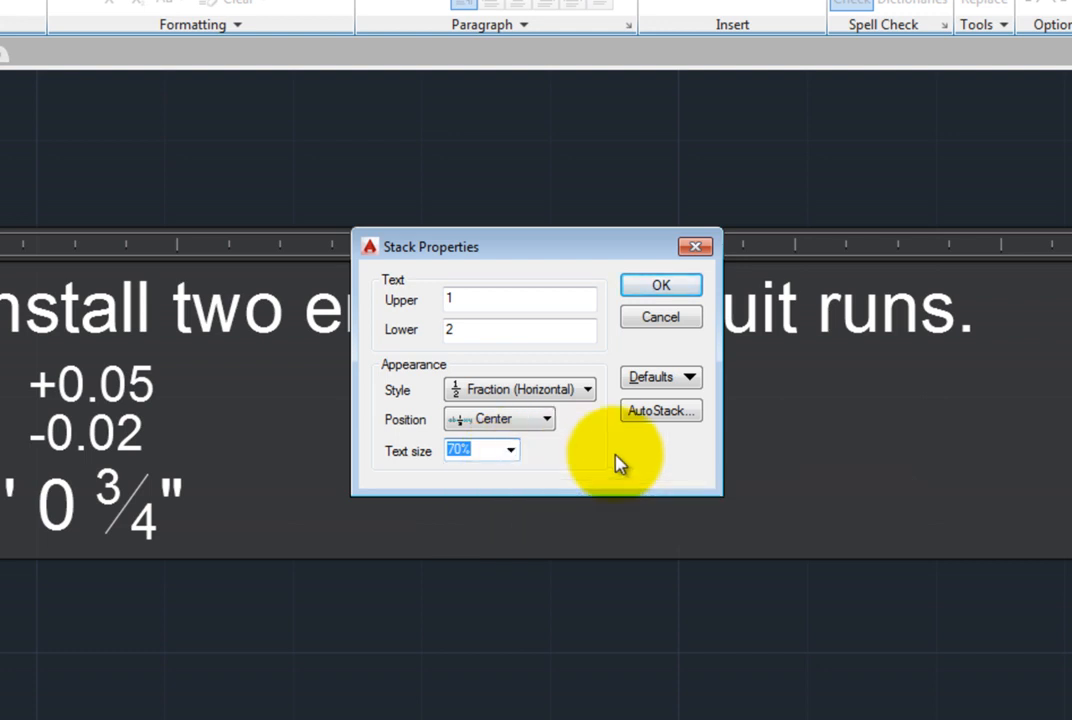
pyautogui.click(689, 378)
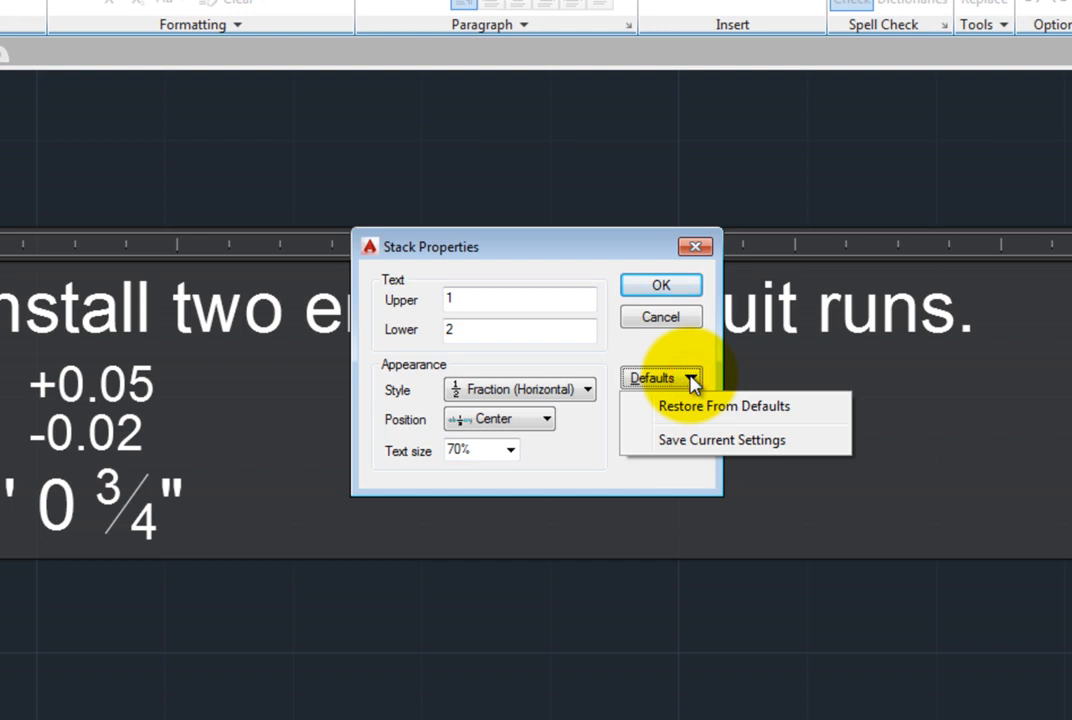
pyautogui.moveTo(718, 448)
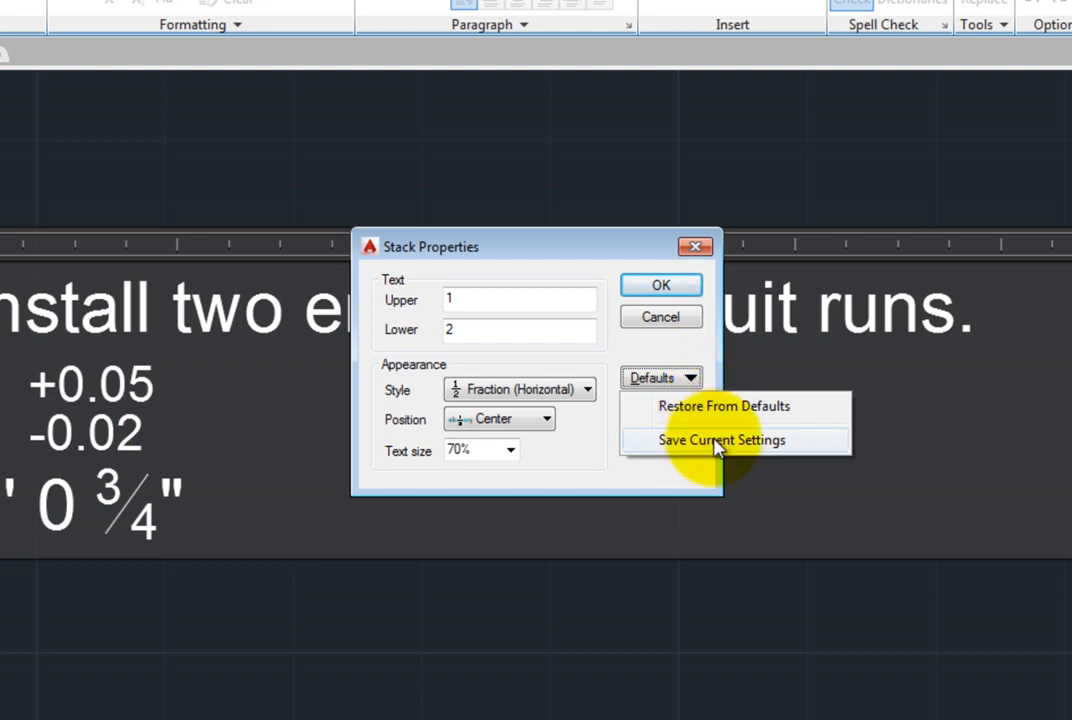
pyautogui.moveTo(721, 410)
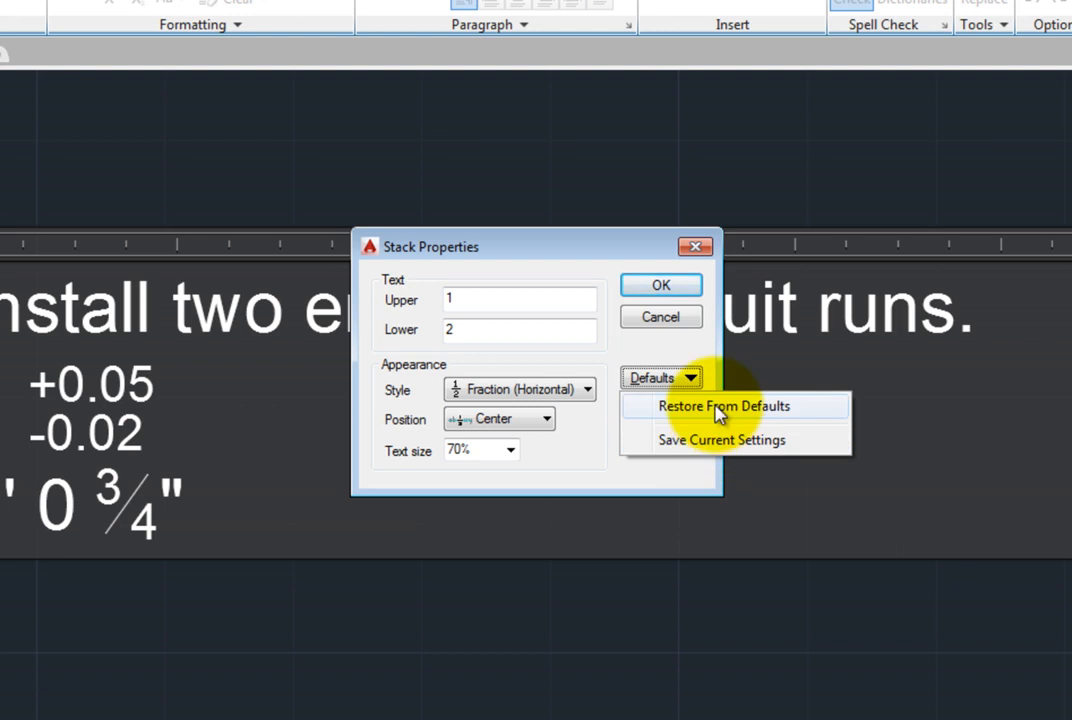
pyautogui.moveTo(715, 423)
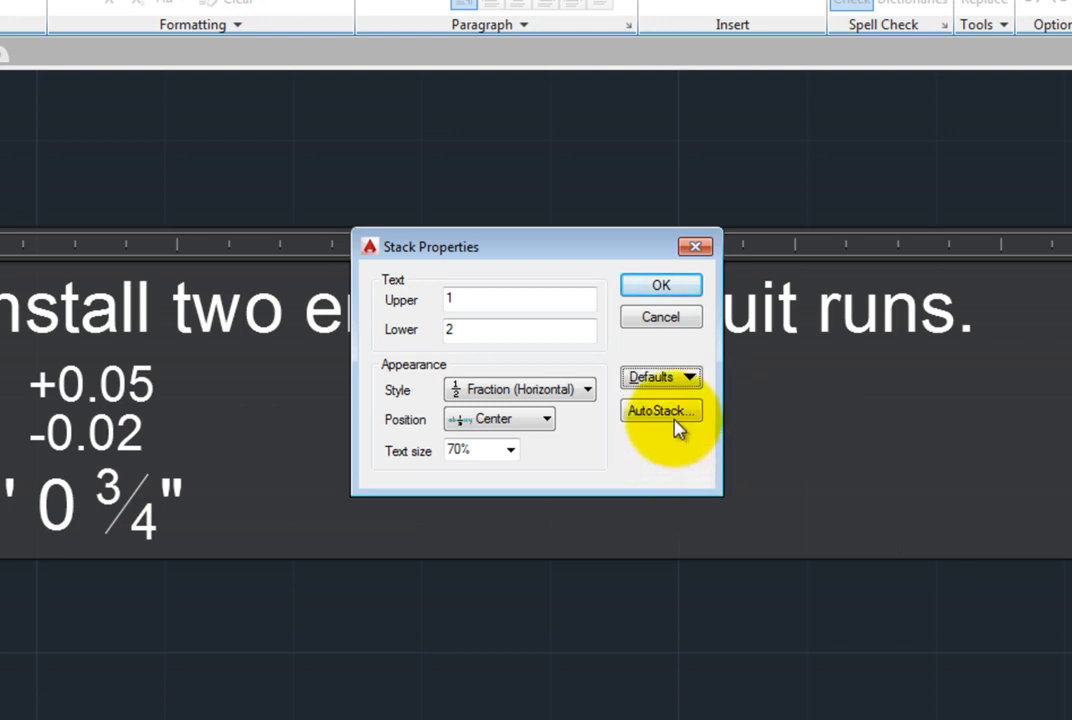
# - Review AutoStack settings, accept the Stack Properties, and close the text editor
pyautogui.click(660, 411)
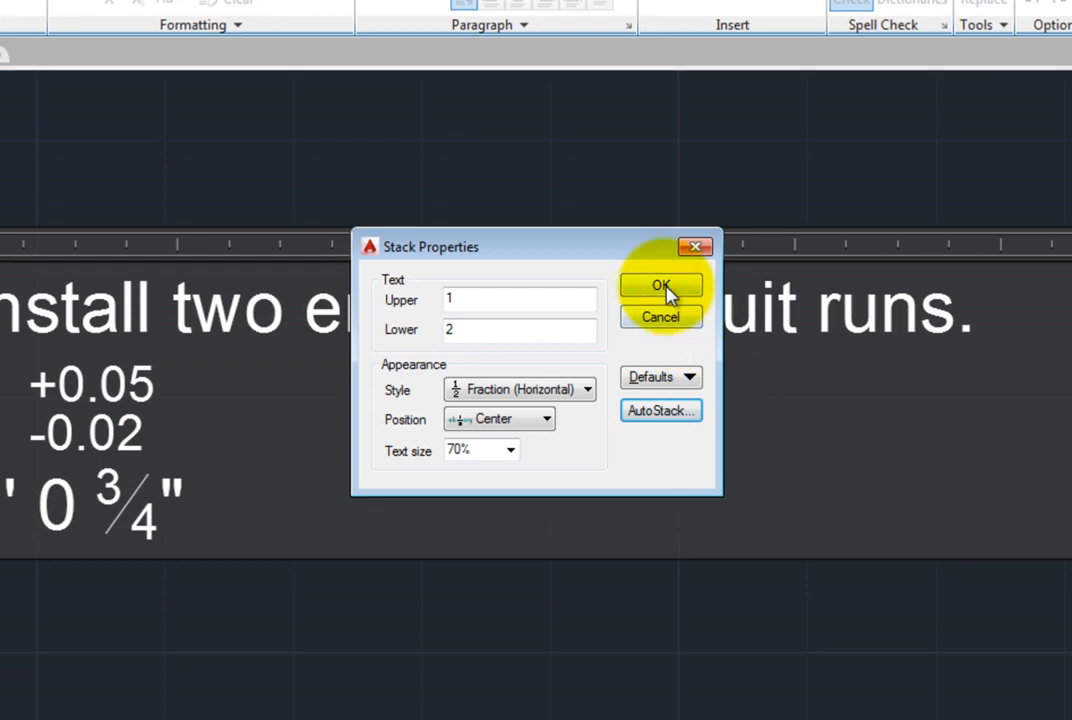
pyautogui.click(661, 285)
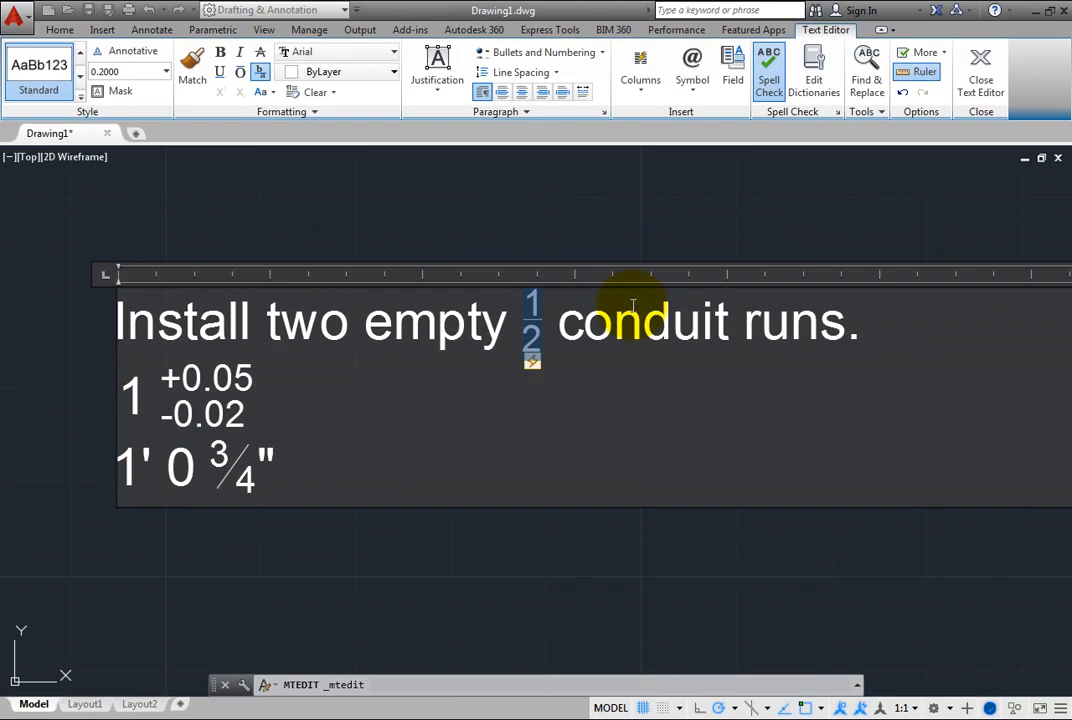
pyautogui.click(980, 70)
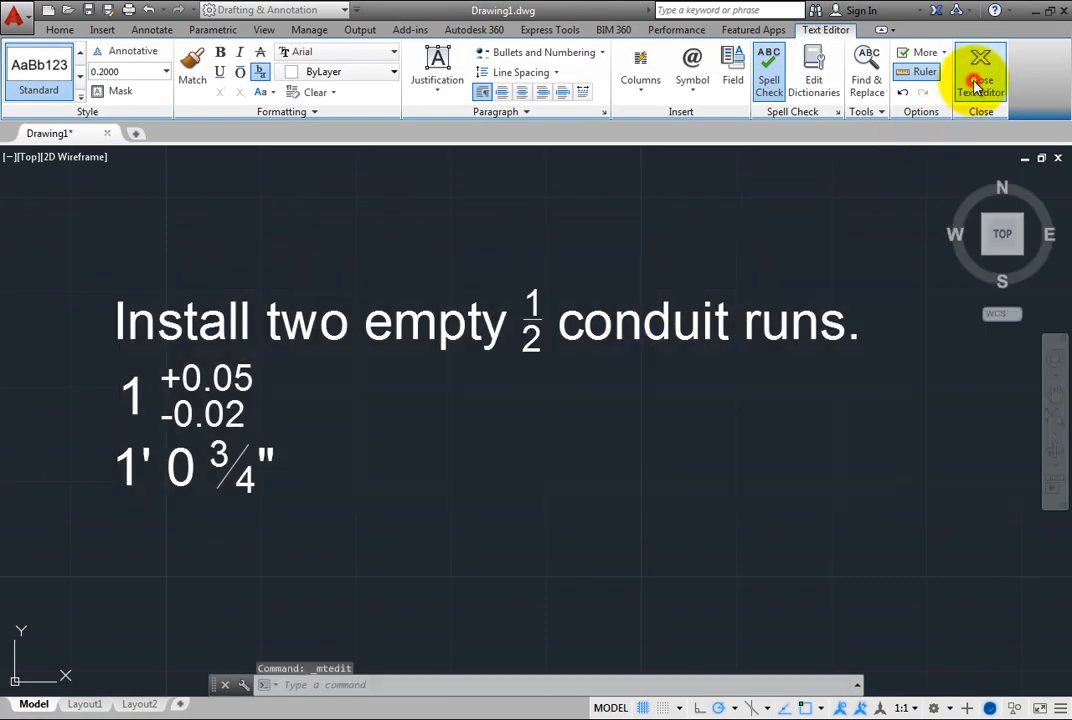